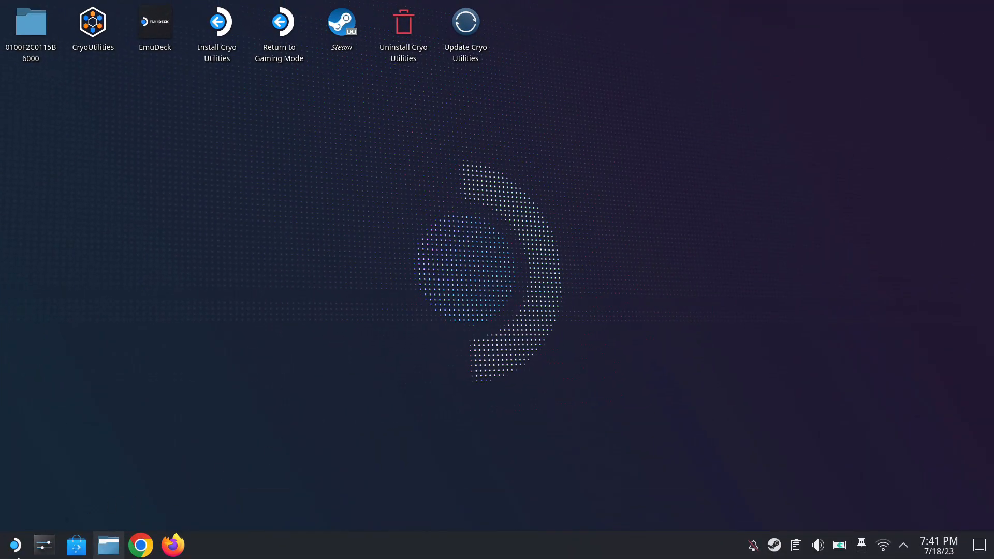
Show all applications in the launcher and scroll down to the K entries to find Konsole
{"action": "left_click", "coordinate": [15, 545]}
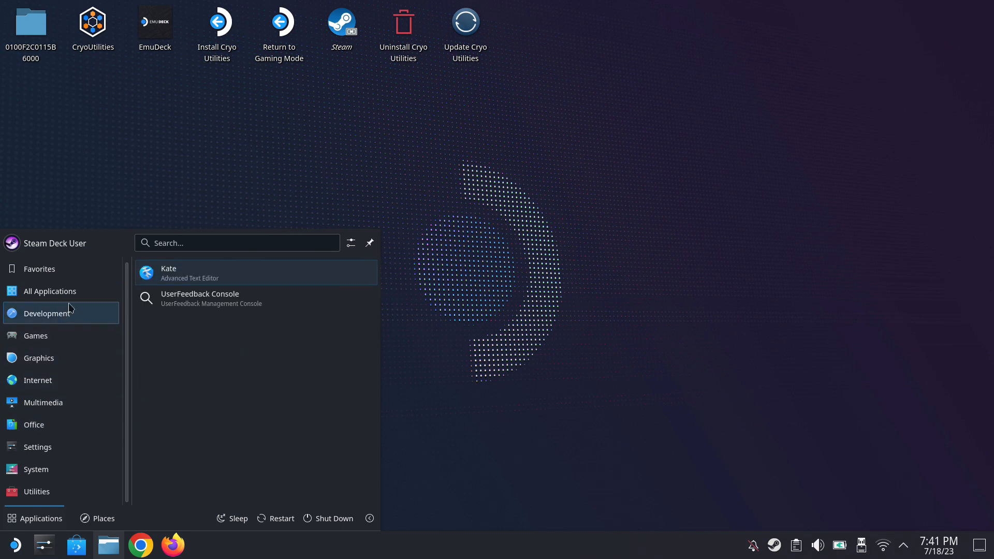
{"action": "left_click", "coordinate": [50, 291]}
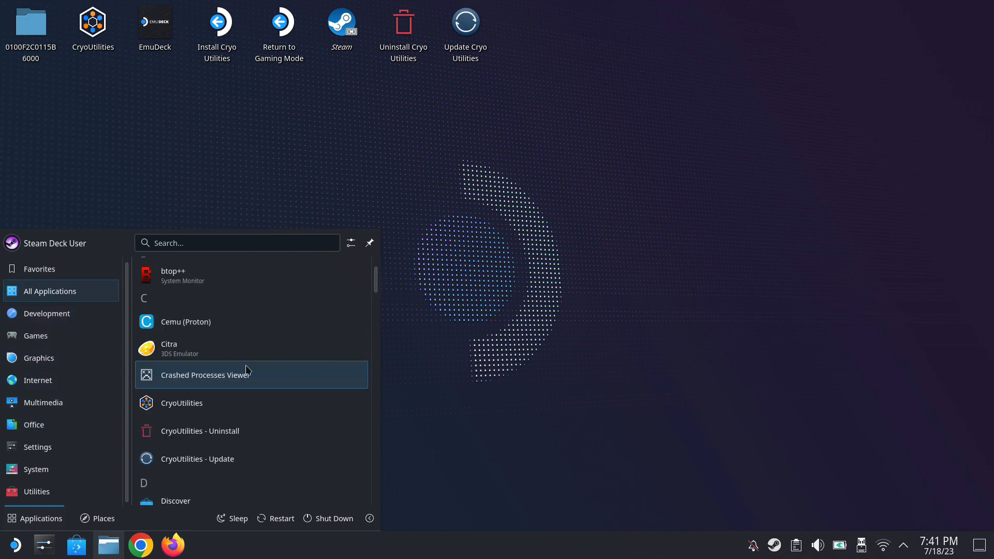
{"action": "scroll", "scroll_direction": "down", "scroll_amount": 3}
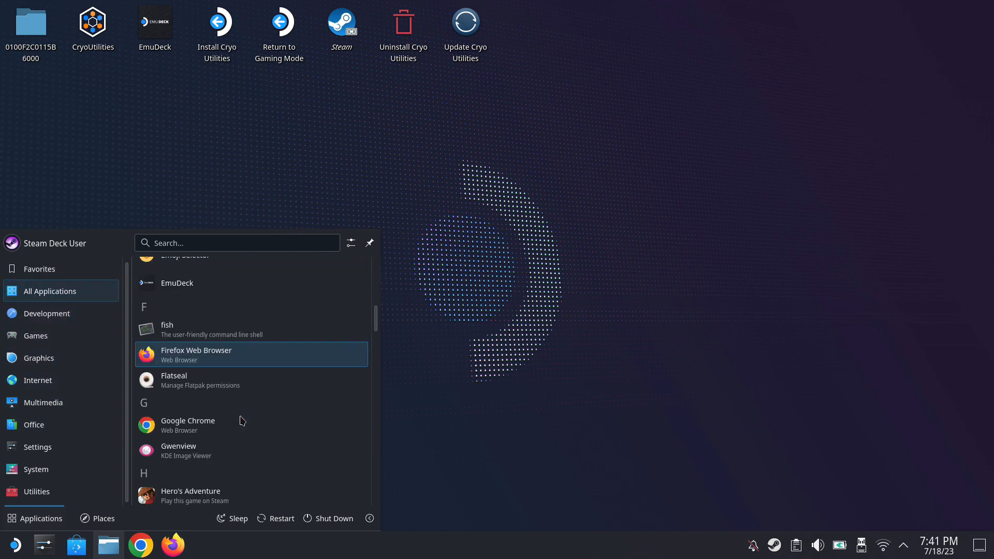
{"action": "scroll", "scroll_direction": "down", "scroll_amount": 3}
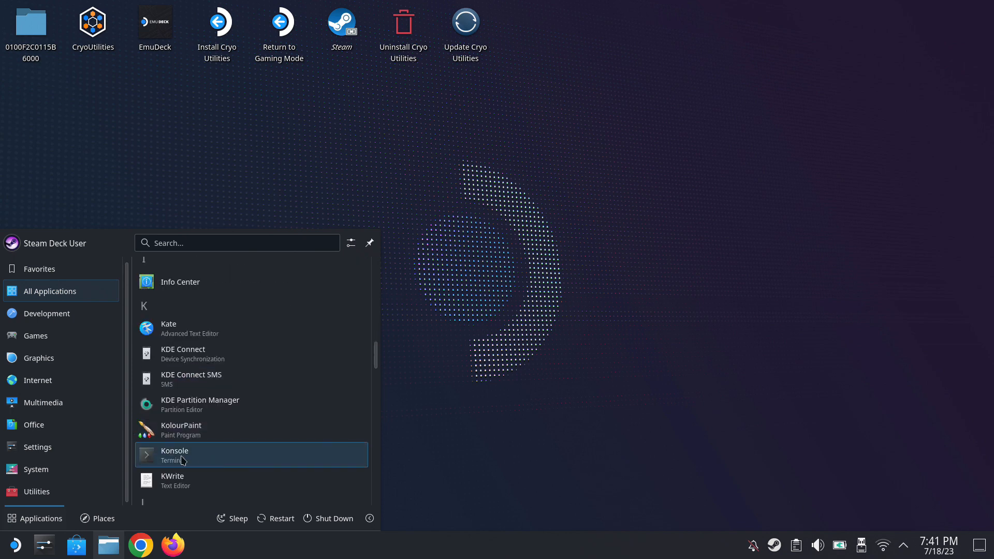
Launch Konsole and run passwd to set a new password for the deck user
{"action": "left_click", "coordinate": [175, 455]}
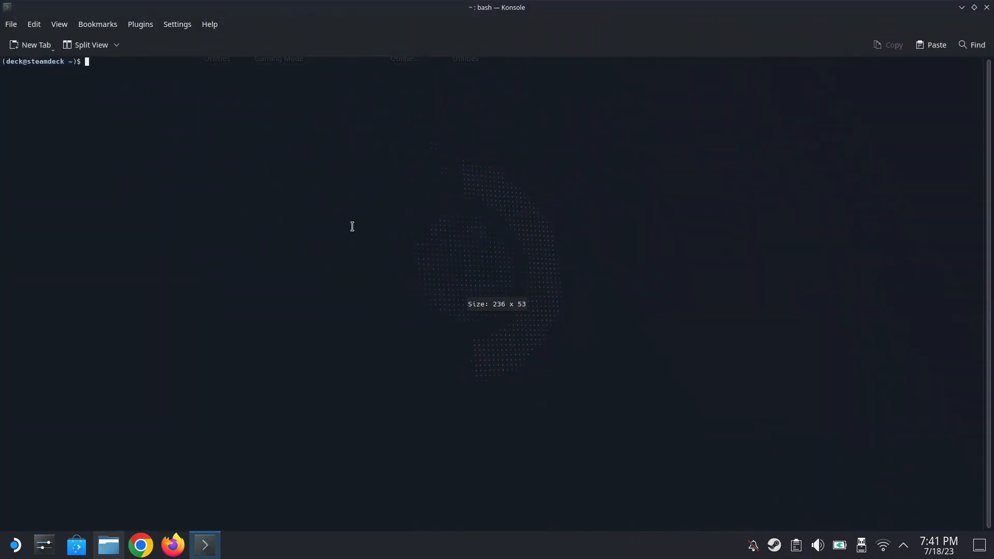
{"action": "type", "text": "passwd"}
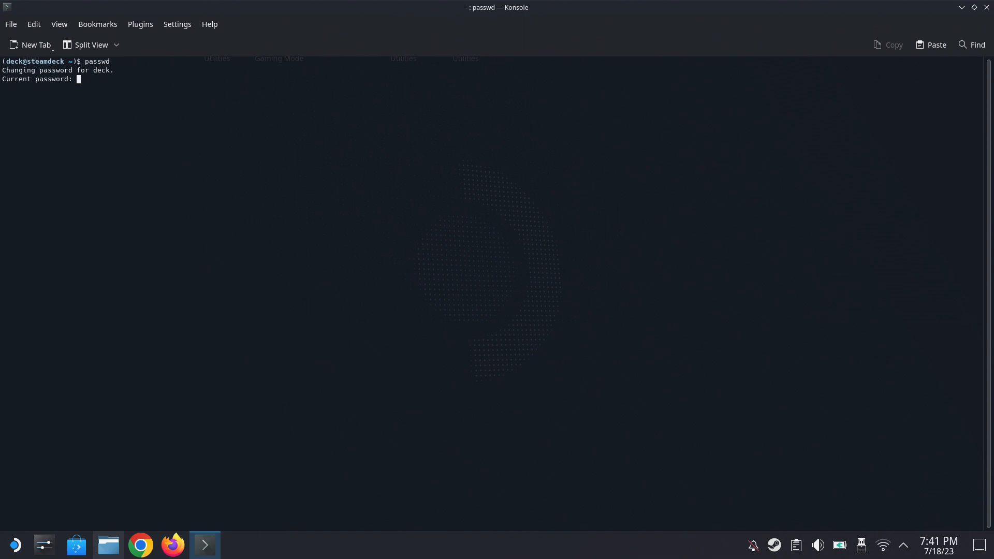
{"action": "key", "text": "Return"}
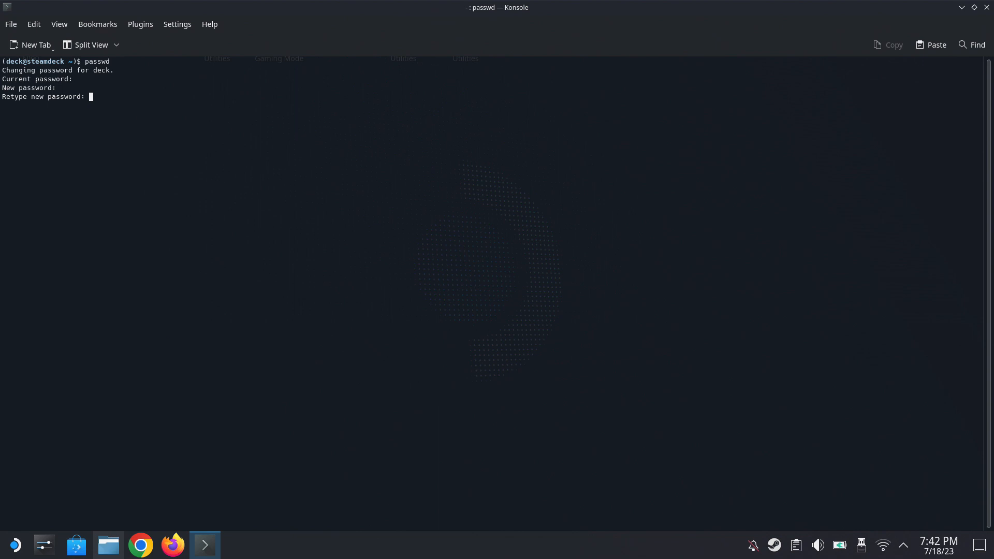
{"action": "key", "text": "Return"}
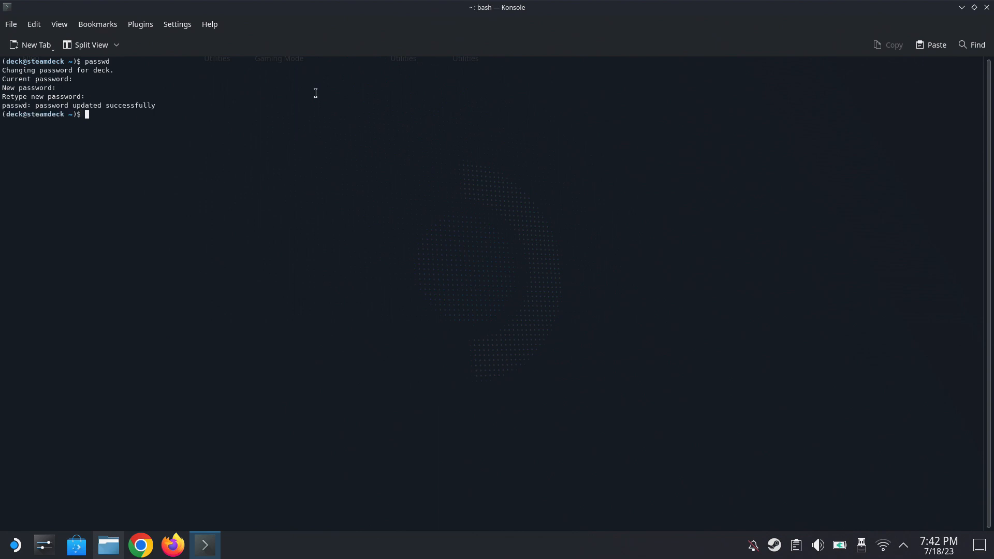
{"action": "mouse_move", "coordinate": [988, 7]}
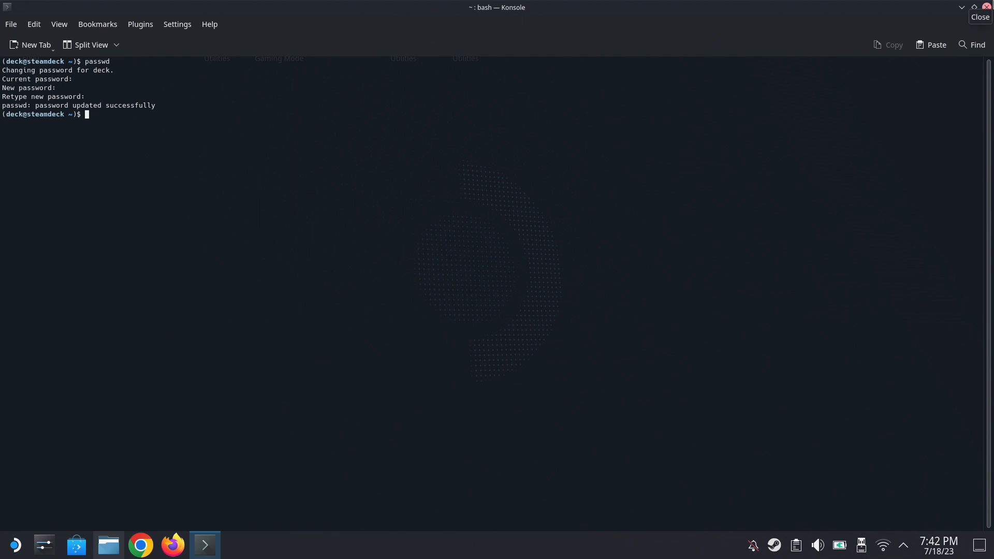
Close the terminal, then search 'decky load' in Firefox
{"action": "left_click", "coordinate": [987, 6]}
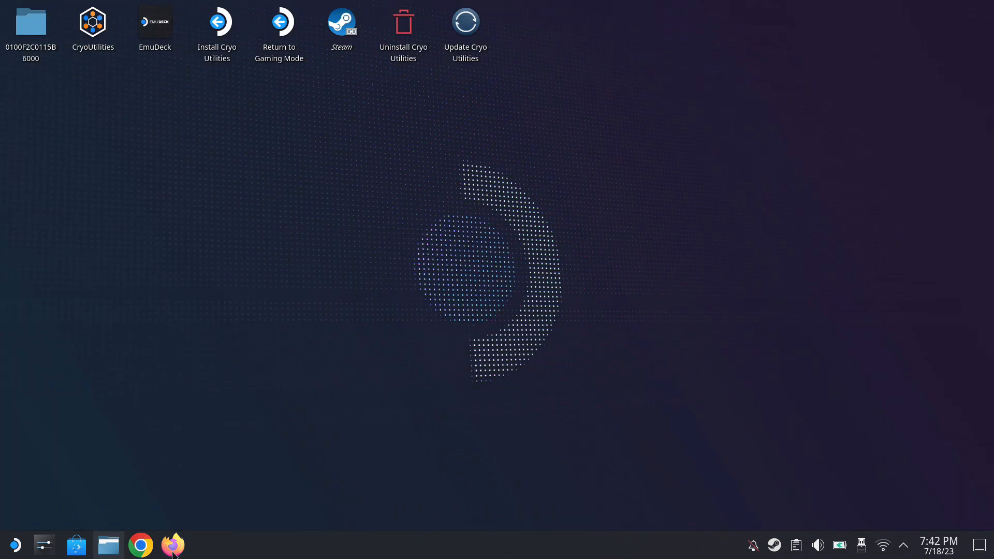
{"action": "left_click", "coordinate": [173, 545]}
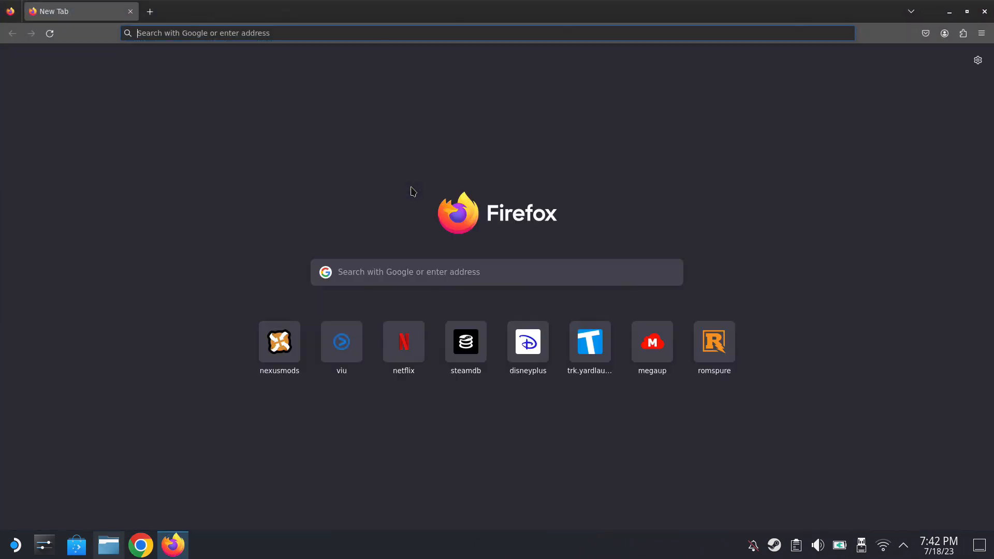
{"action": "type", "text": "disneyplus.com/"}
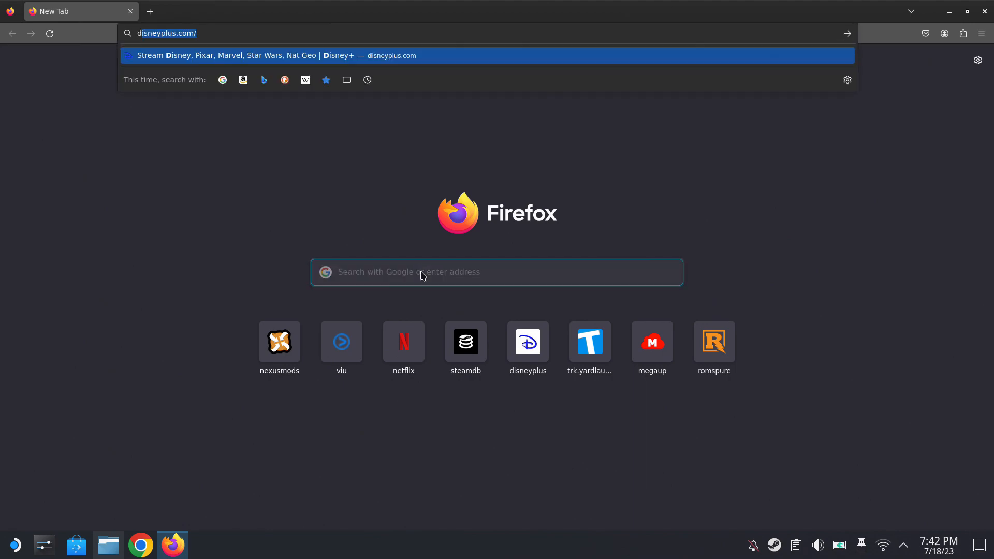
{"action": "type", "text": "decky load"}
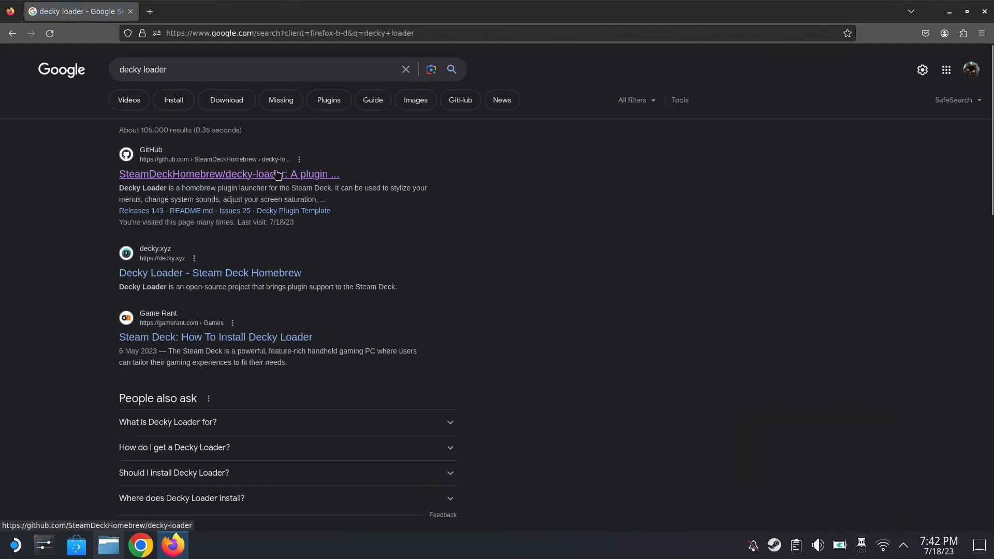
Download the Decky Loader installer from its GitHub page and show its download folder
{"action": "left_click", "coordinate": [229, 174]}
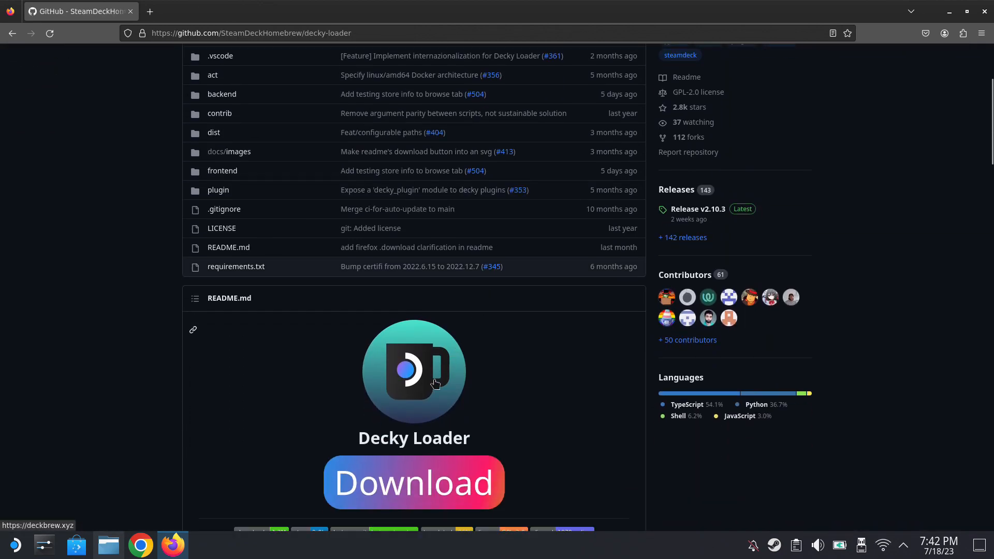
{"action": "left_click", "coordinate": [414, 482]}
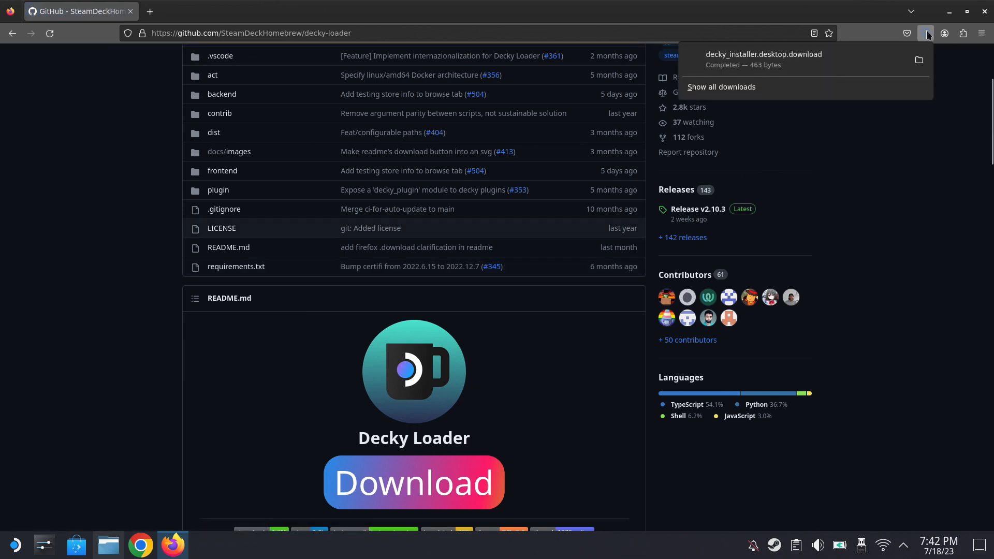
{"action": "mouse_move", "coordinate": [876, 87]}
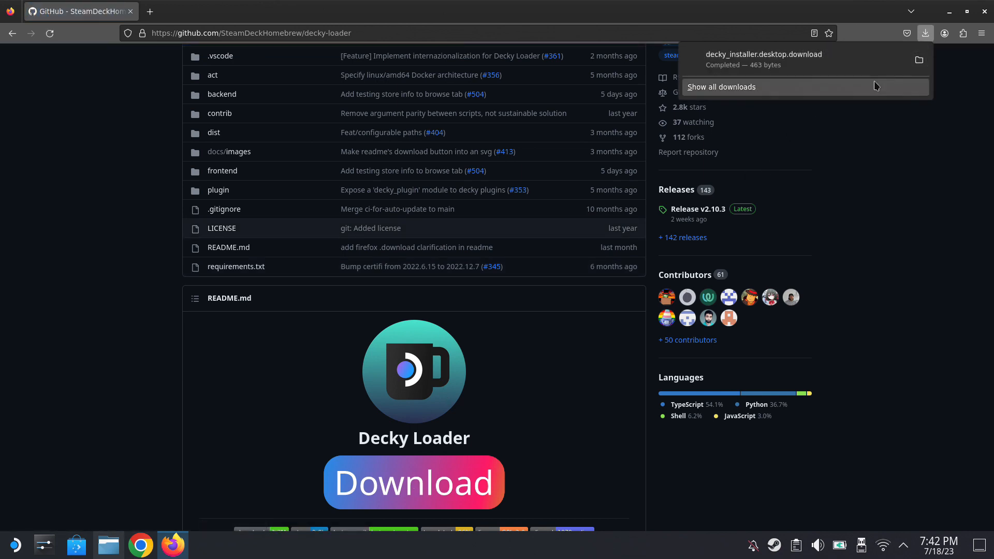
{"action": "left_click", "coordinate": [721, 87]}
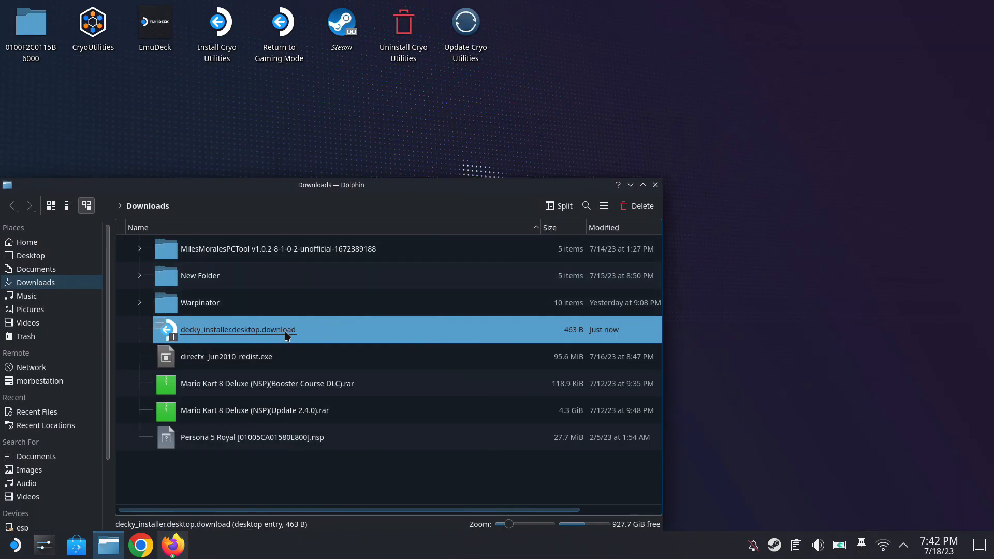
Move decky_installer.desktop.download from Dolphin onto the desktop with Move Here
{"action": "left_click", "coordinate": [238, 330]}
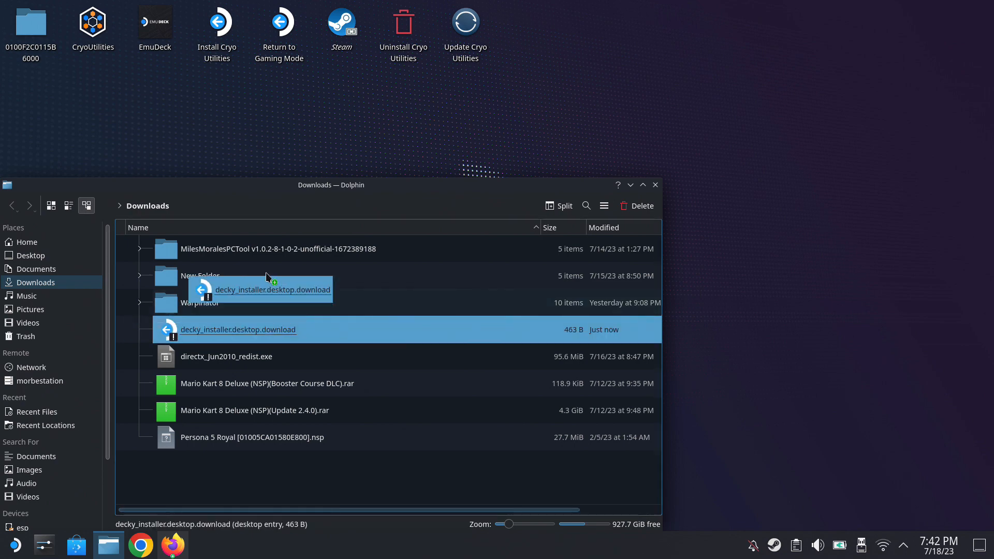
{"action": "left_click_drag", "start_coordinate": [238, 329], "coordinate": [647, 38]}
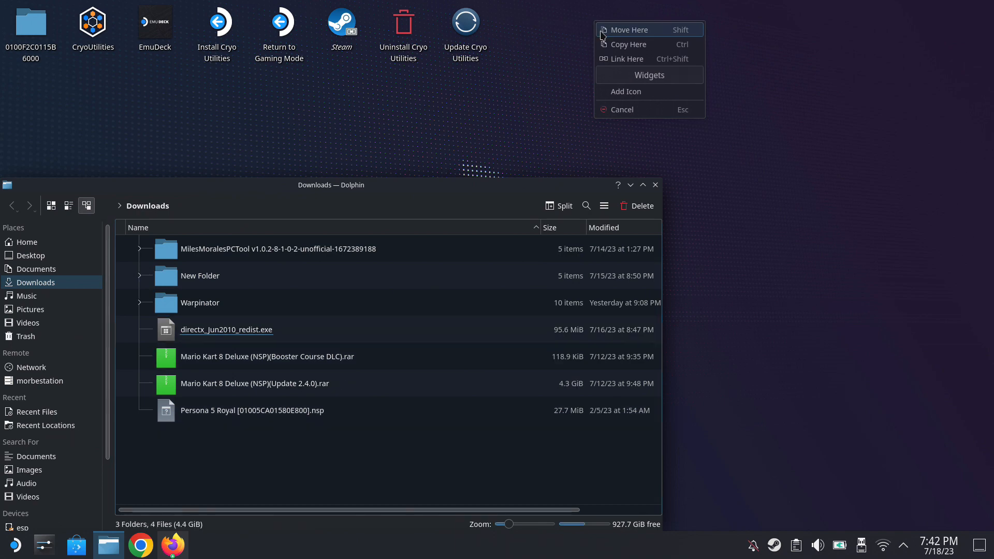
{"action": "left_click", "coordinate": [629, 30]}
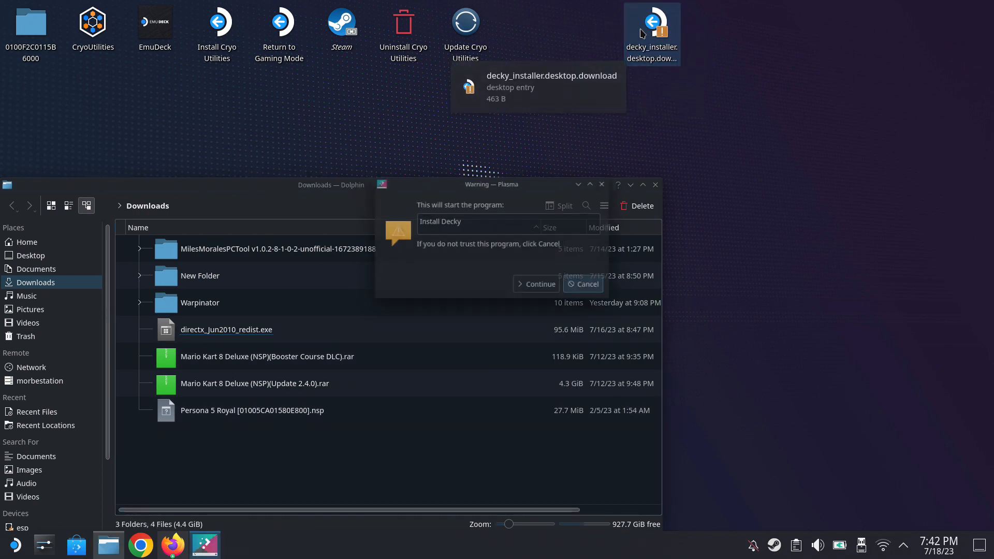
Run Install Decky with the sudo password and install the release branch
{"action": "left_click", "coordinate": [540, 284]}
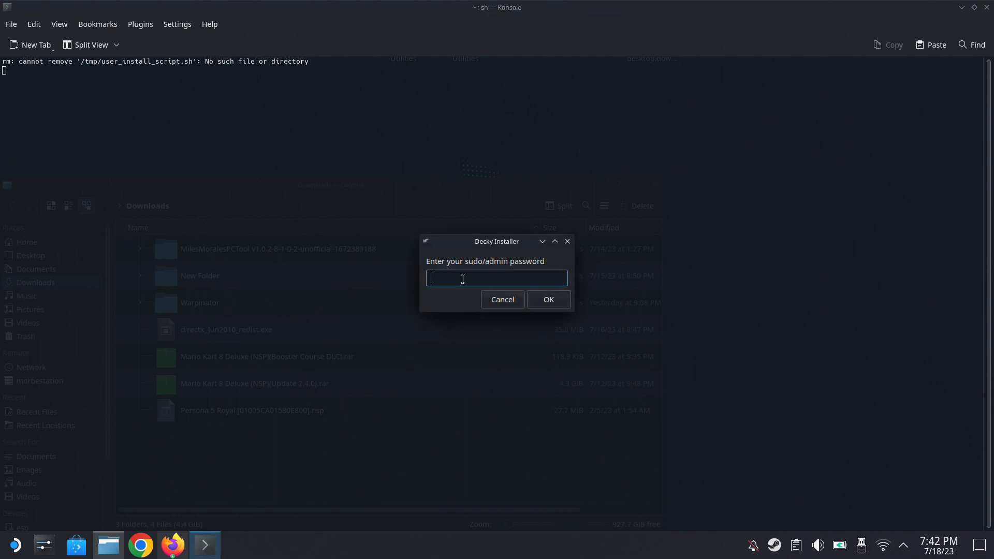
{"action": "type", "text": "••••"}
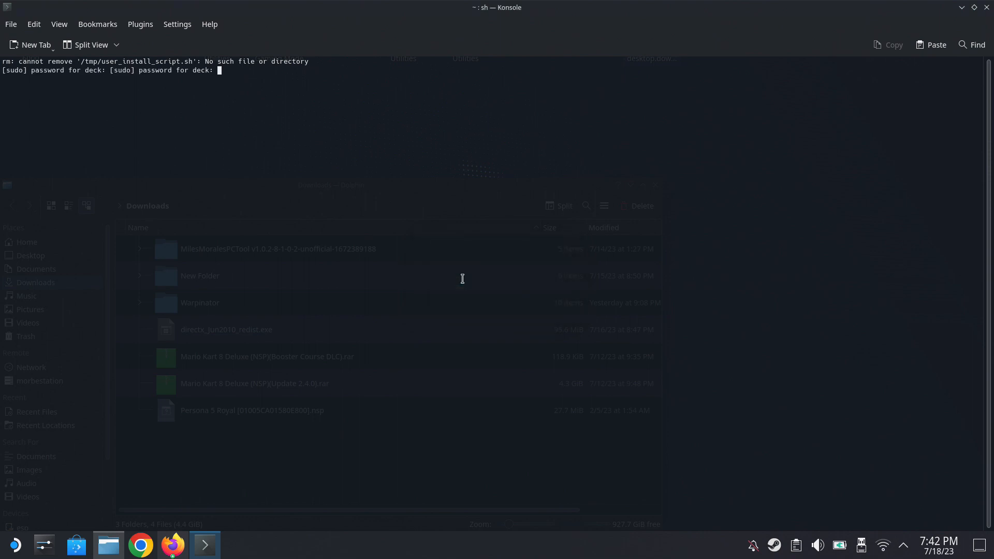
{"action": "key", "text": "Return"}
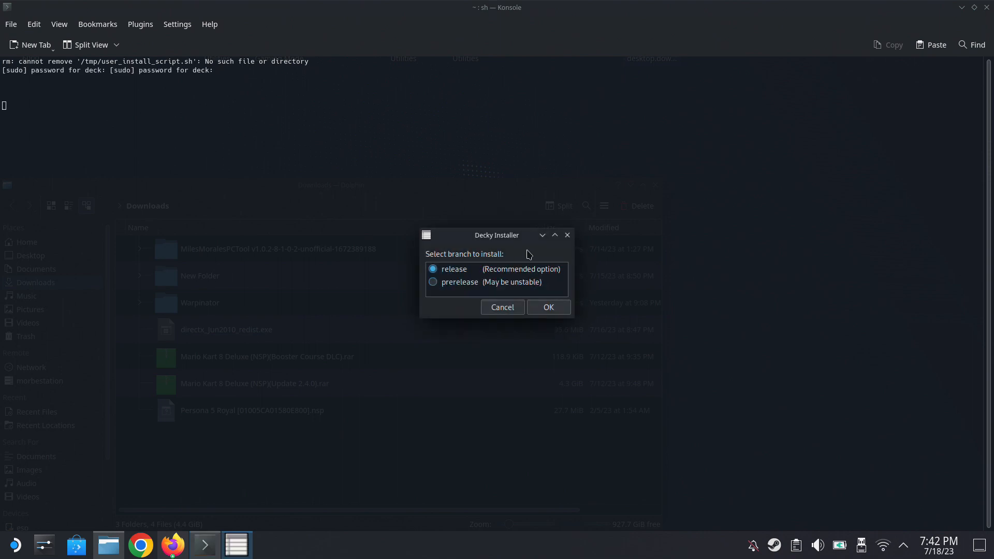
{"action": "mouse_move", "coordinate": [488, 269]}
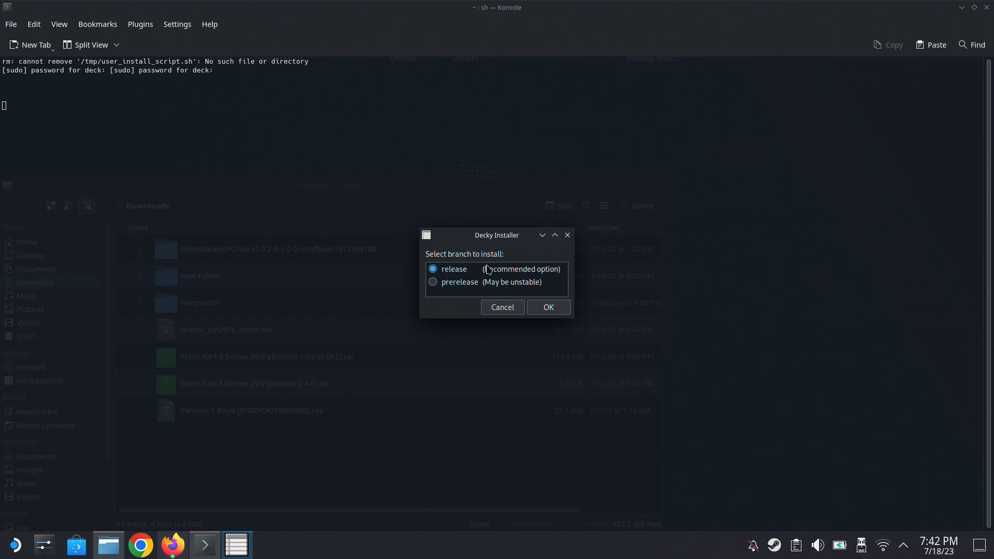
{"action": "left_click", "coordinate": [549, 307]}
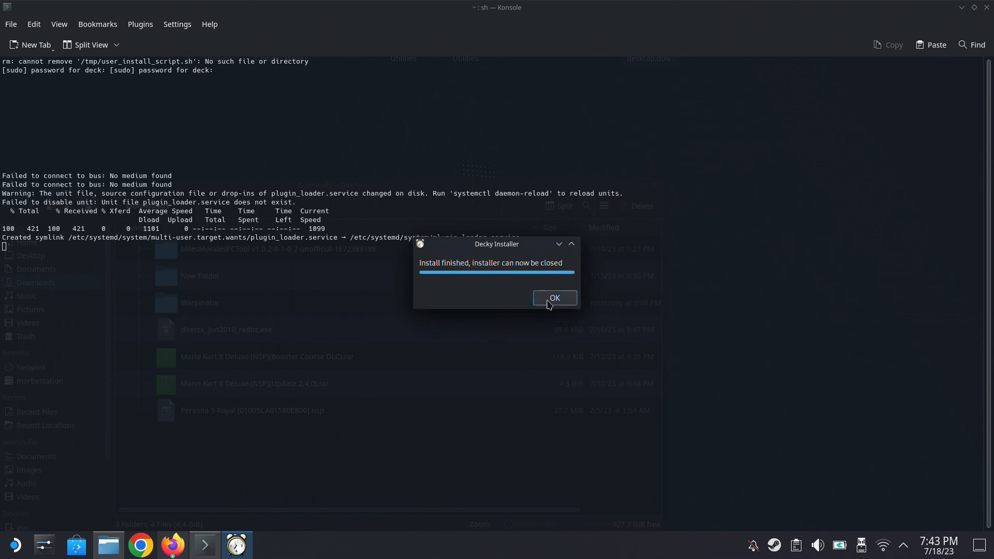
{"action": "left_click", "coordinate": [555, 298]}
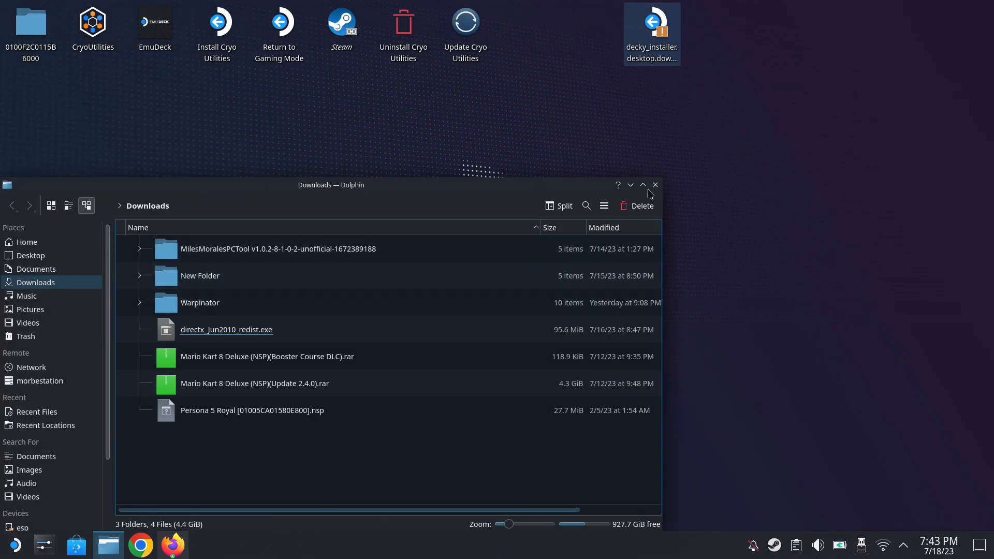
Close the Dolphin window and switch back to Gaming Mode
{"action": "left_click", "coordinate": [655, 185]}
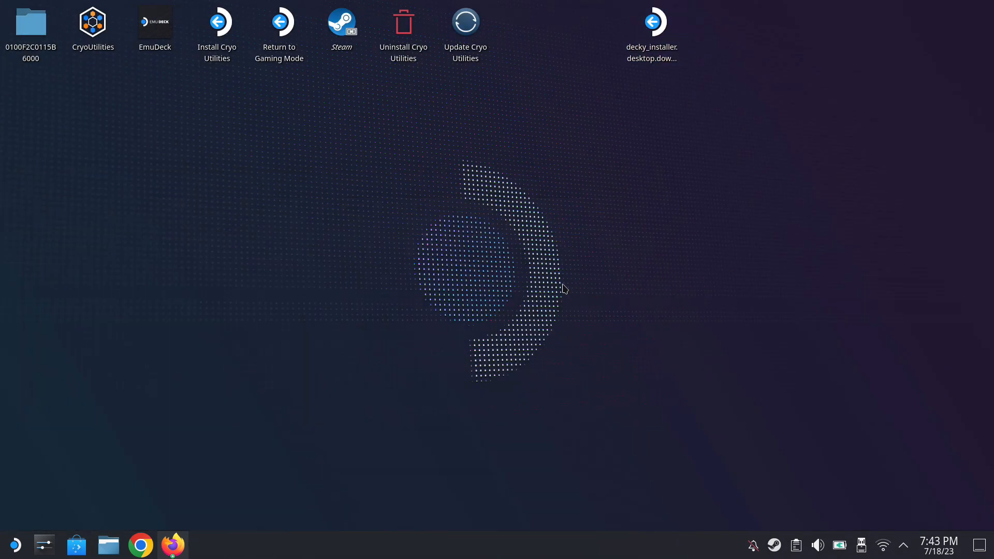
{"action": "left_click", "coordinate": [217, 24]}
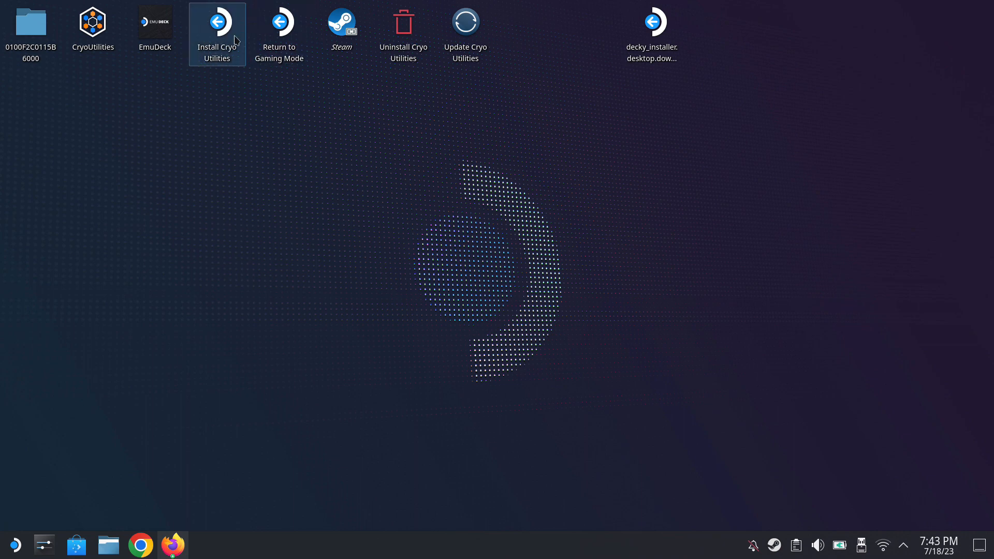
{"action": "double_click", "coordinate": [279, 23]}
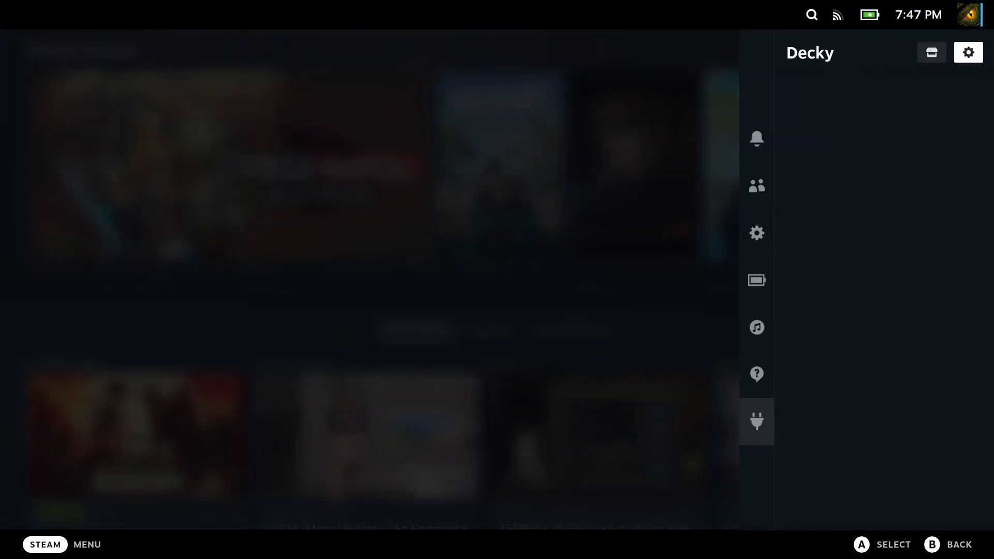
Check Decky's Help options, return to the plugin panel, and open the plugin store
{"action": "left_click", "coordinate": [757, 374]}
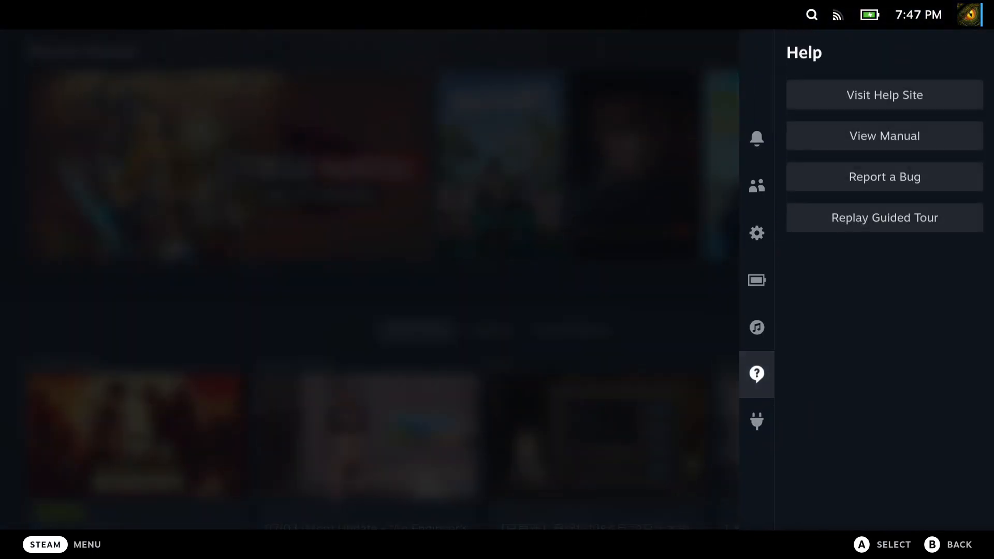
{"action": "left_click", "coordinate": [757, 422]}
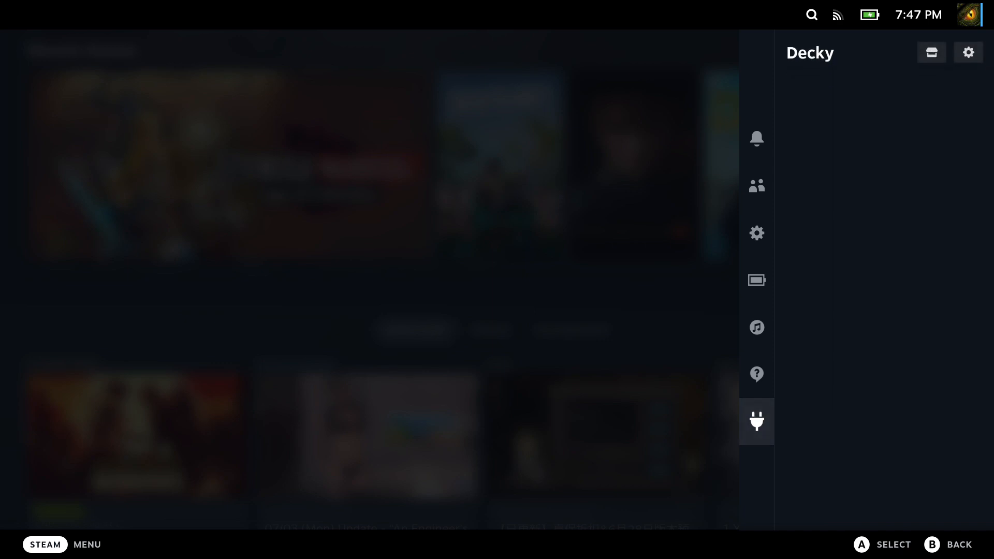
{"action": "left_click", "coordinate": [931, 52]}
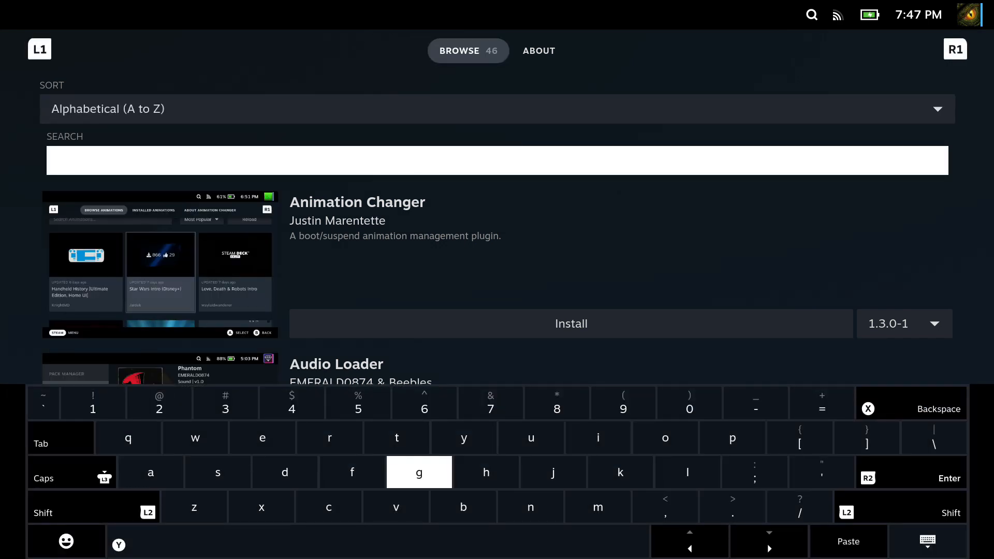
Search 'steamgrid' in the Decky store, install SteamGridDB 1.2.5, and return home
{"action": "type", "text": "steam"}
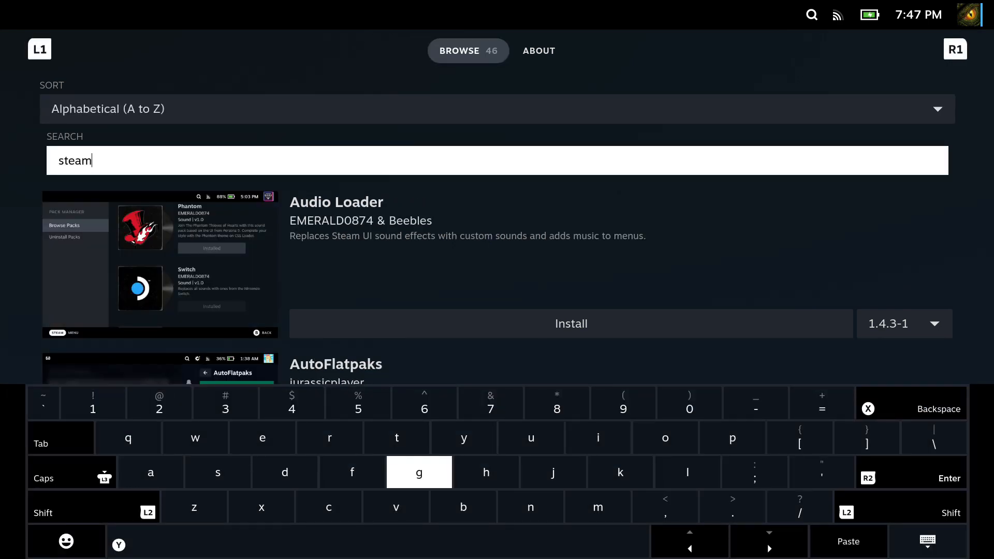
{"action": "type", "text": "grid"}
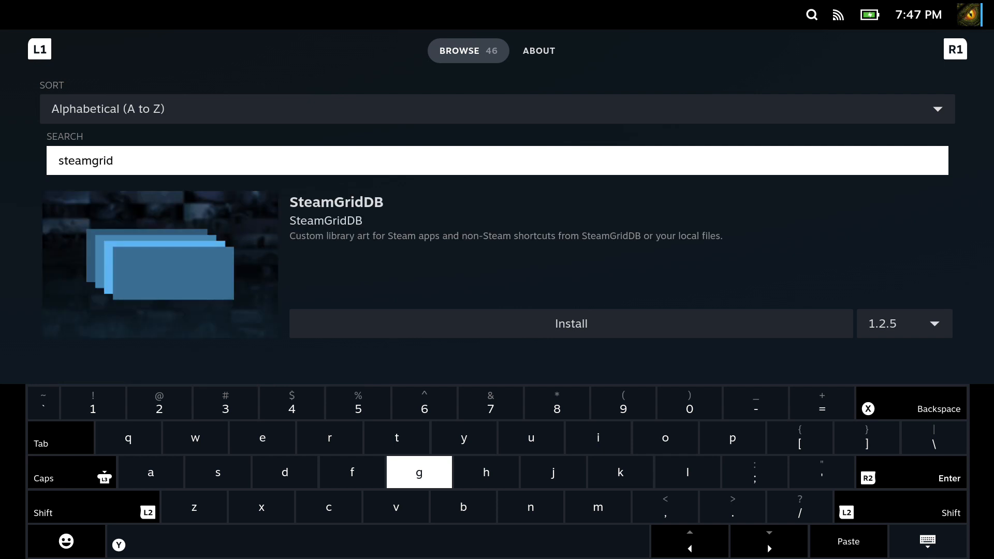
{"action": "key", "text": "Escape"}
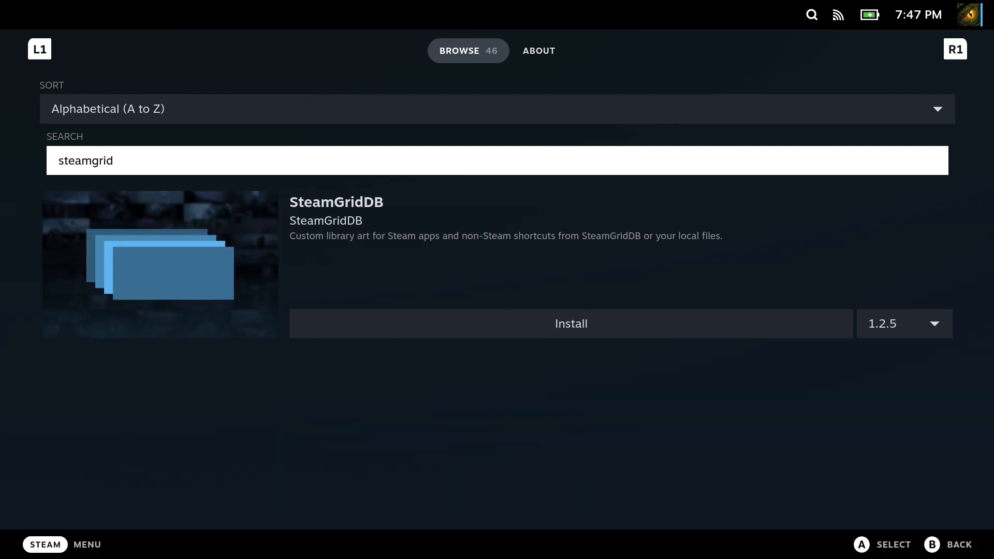
{"action": "left_click", "coordinate": [572, 323]}
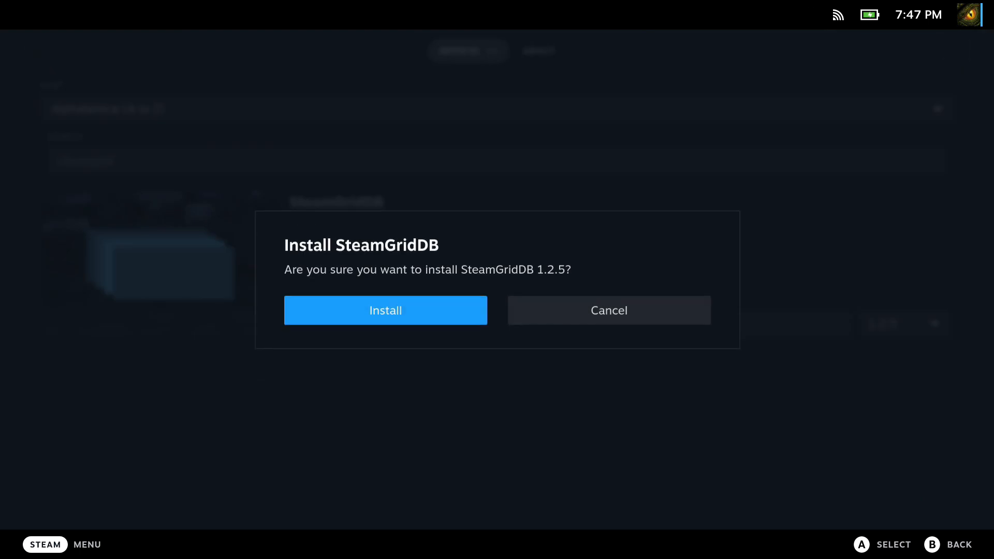
{"action": "left_click", "coordinate": [385, 310]}
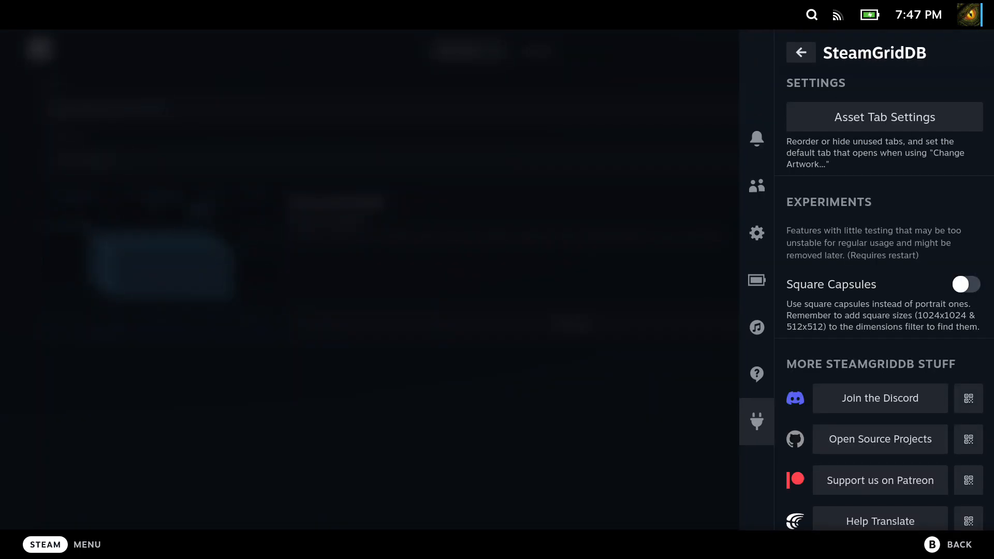
{"action": "mouse_move", "coordinate": [881, 398]}
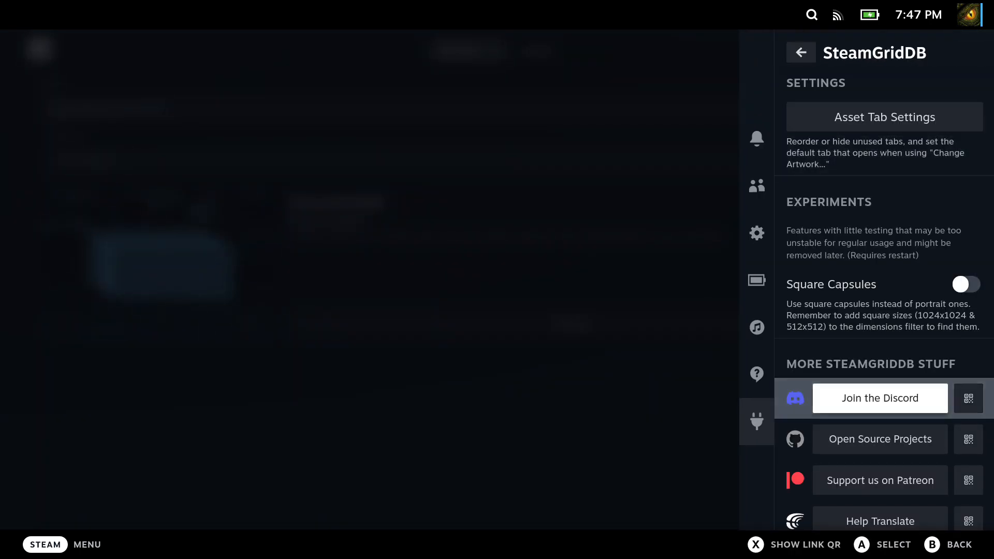
{"action": "left_click", "coordinate": [801, 52]}
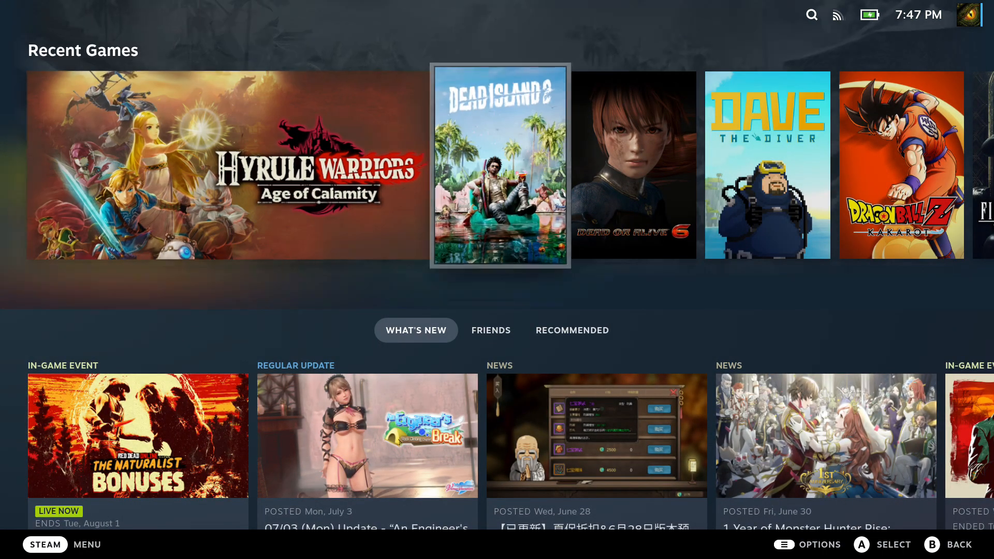
Apply the purple pool-scene capsule and a new hero banner to Dead Island 2 via Change Artwork
{"action": "right_click", "coordinate": [500, 165]}
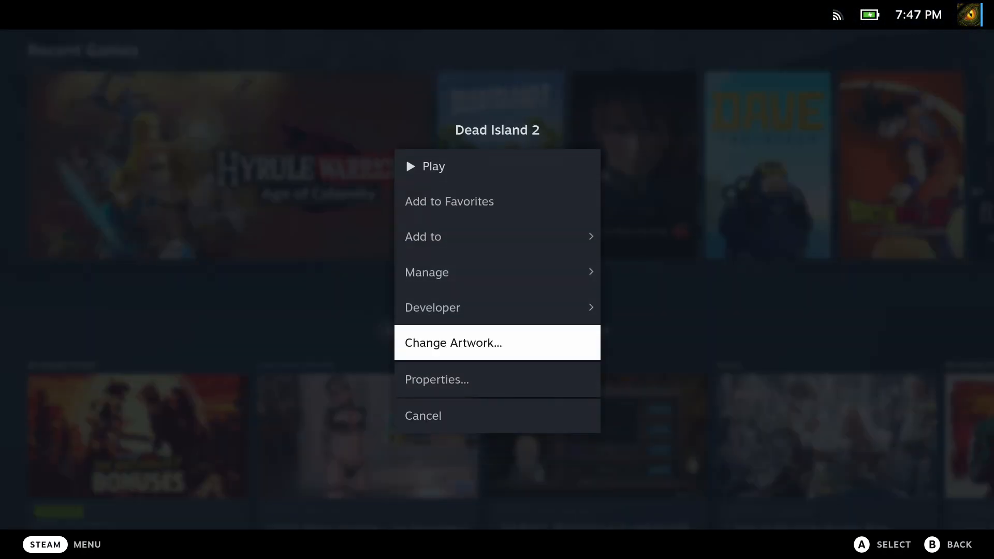
{"action": "left_click", "coordinate": [453, 343]}
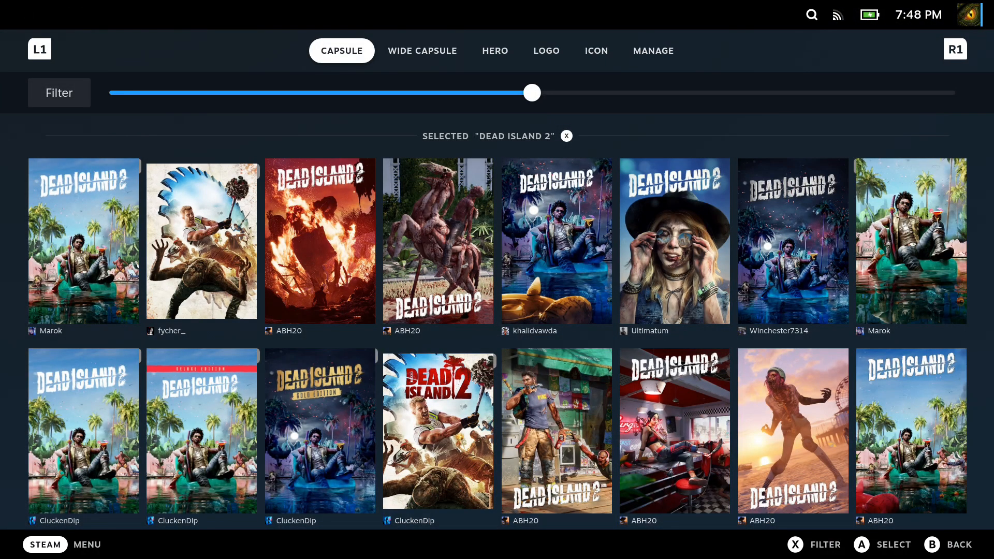
{"action": "left_click", "coordinate": [202, 241]}
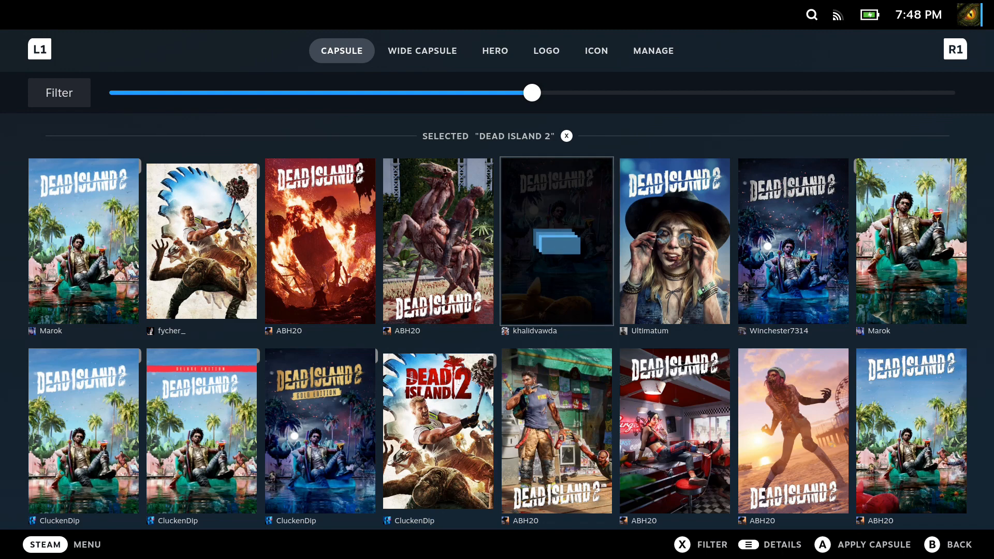
{"action": "left_click", "coordinate": [422, 51]}
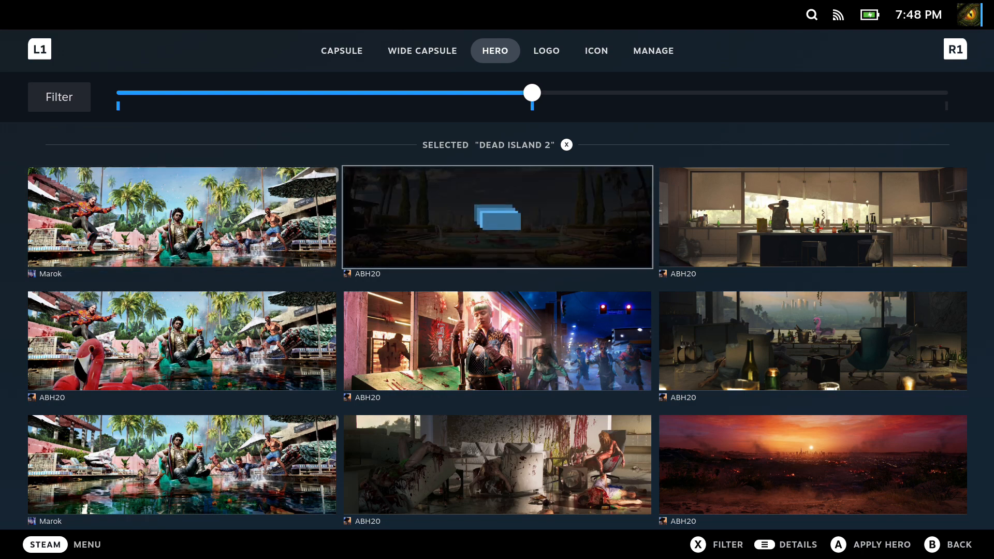
Apply a new Dead Island 2 logo, postpone the Steam restart, and reopen the plugin store
{"action": "left_click", "coordinate": [547, 51]}
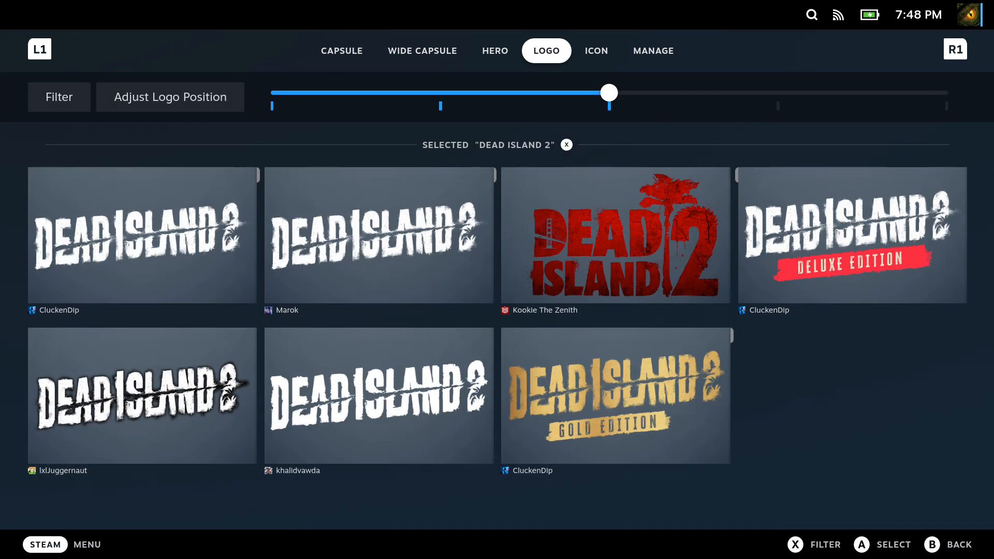
{"action": "left_click", "coordinate": [142, 235]}
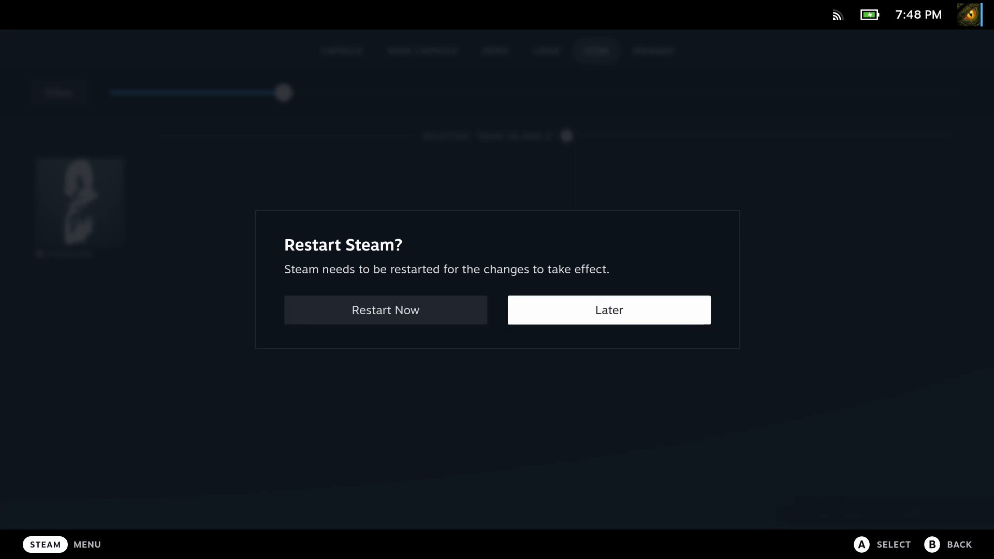
{"action": "left_click", "coordinate": [609, 310]}
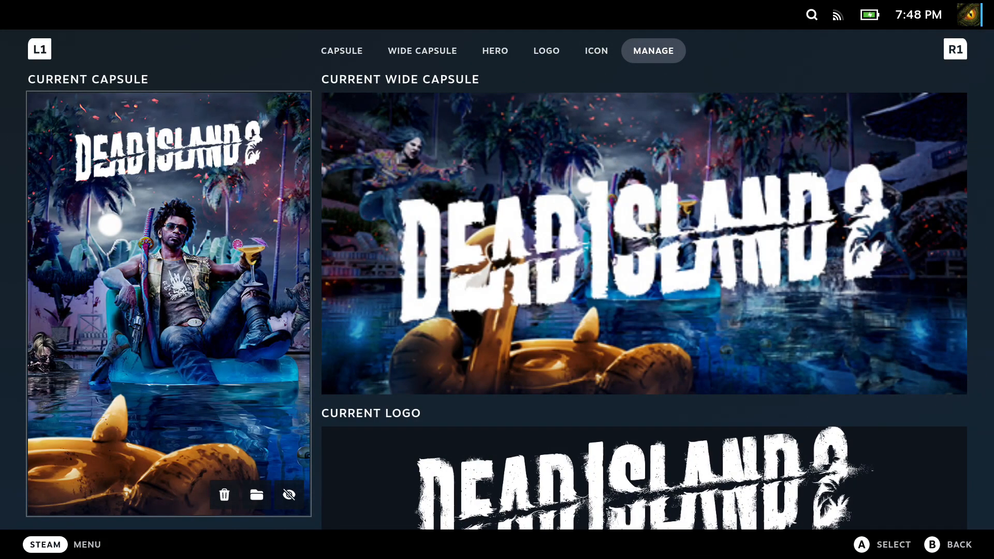
{"action": "scroll", "scroll_direction": "down", "scroll_amount": 3}
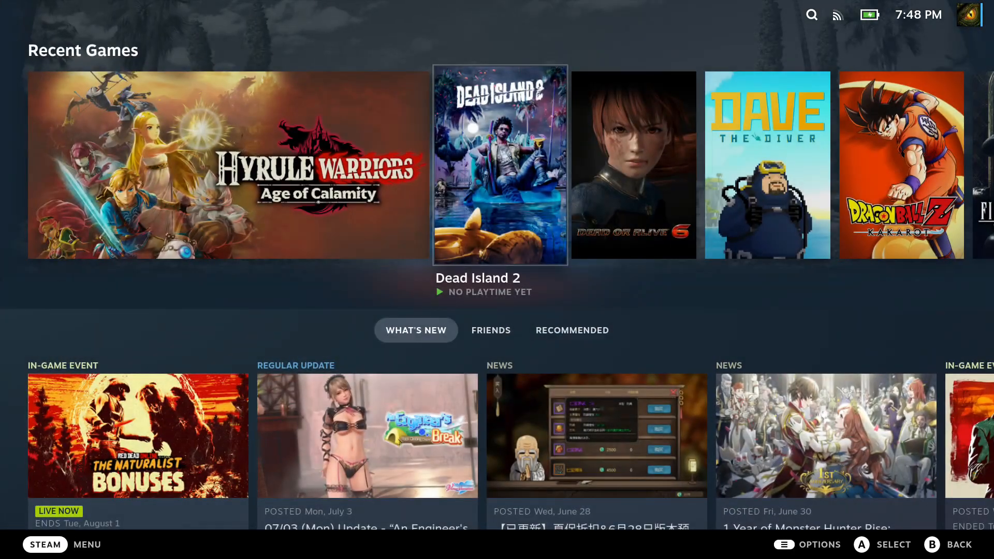
{"action": "left_click", "coordinate": [500, 164]}
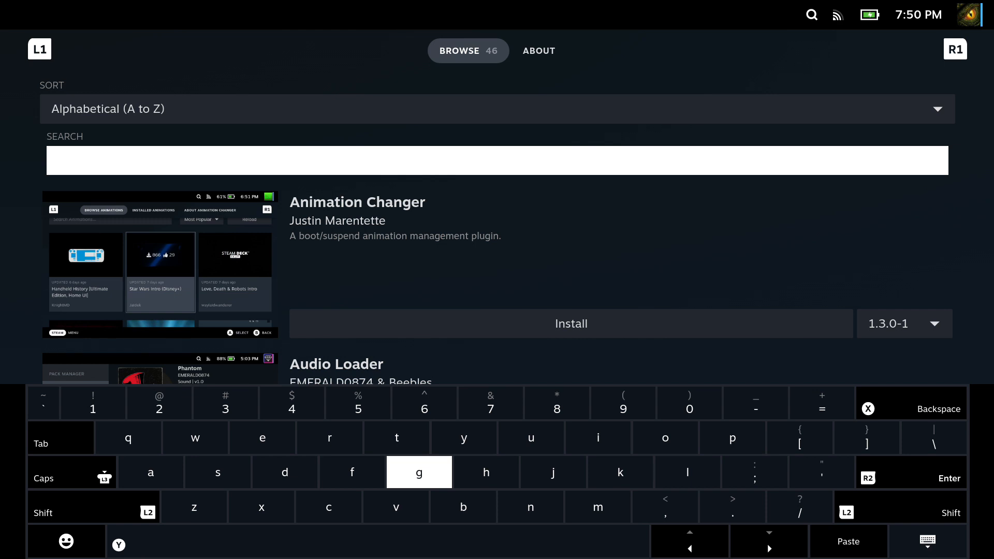
Search 'powerto', install PowerTools, view its CPU and GPU settings, then return home
{"action": "type", "text": "powerto"}
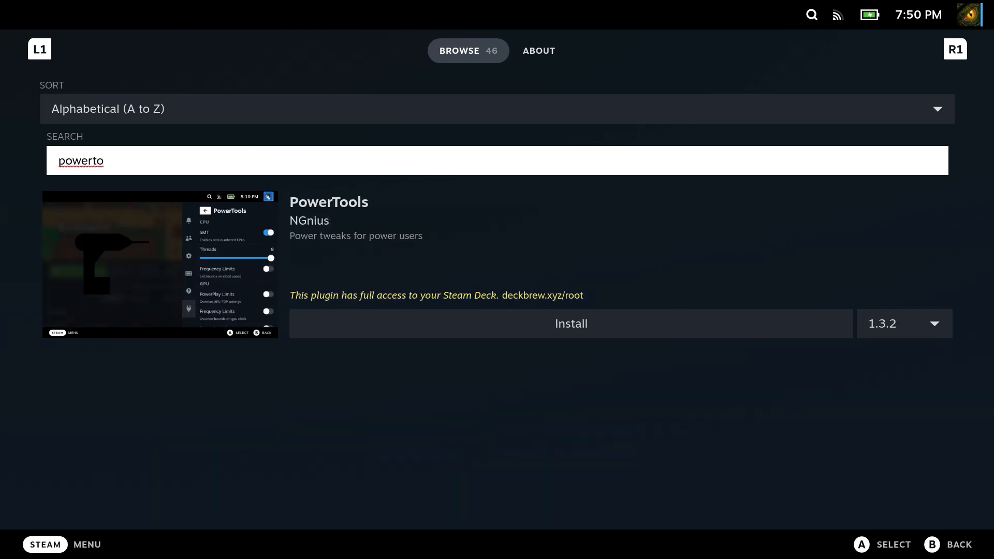
{"action": "left_click", "coordinate": [571, 323]}
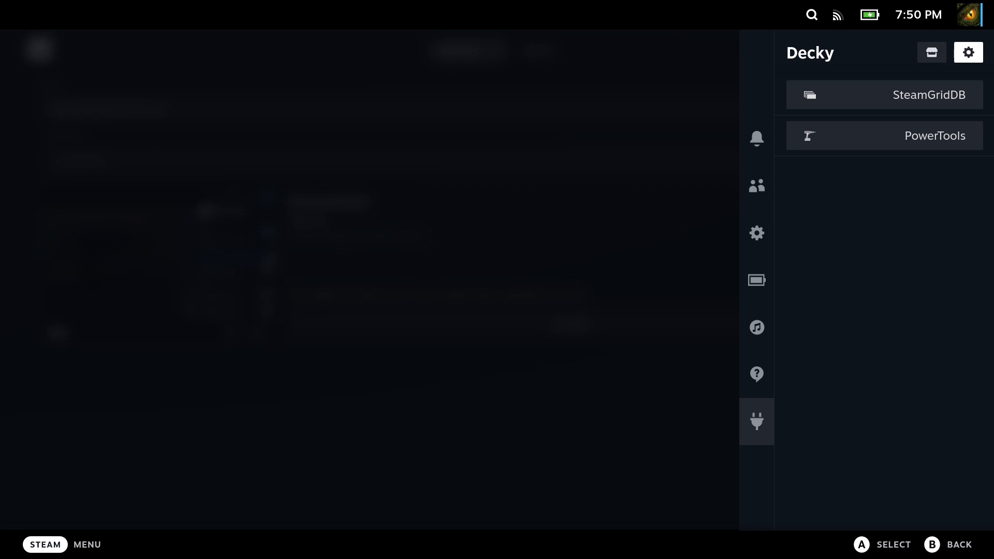
{"action": "left_click", "coordinate": [935, 135]}
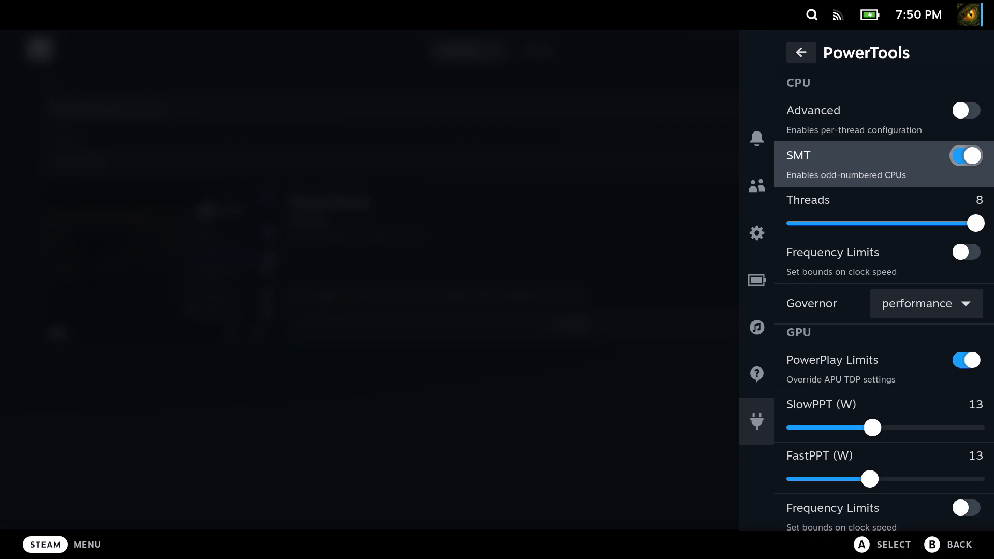
{"action": "left_click", "coordinate": [801, 52]}
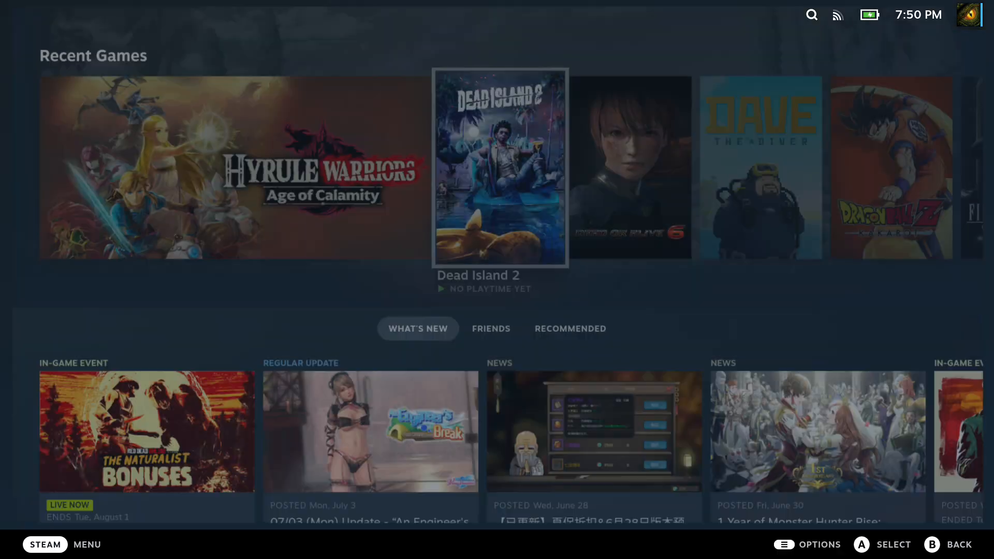
Launch The Legend of Zelda: Tears of the Kingdom from Recent Games
{"action": "scroll", "scroll_direction": "right", "scroll_amount": 3}
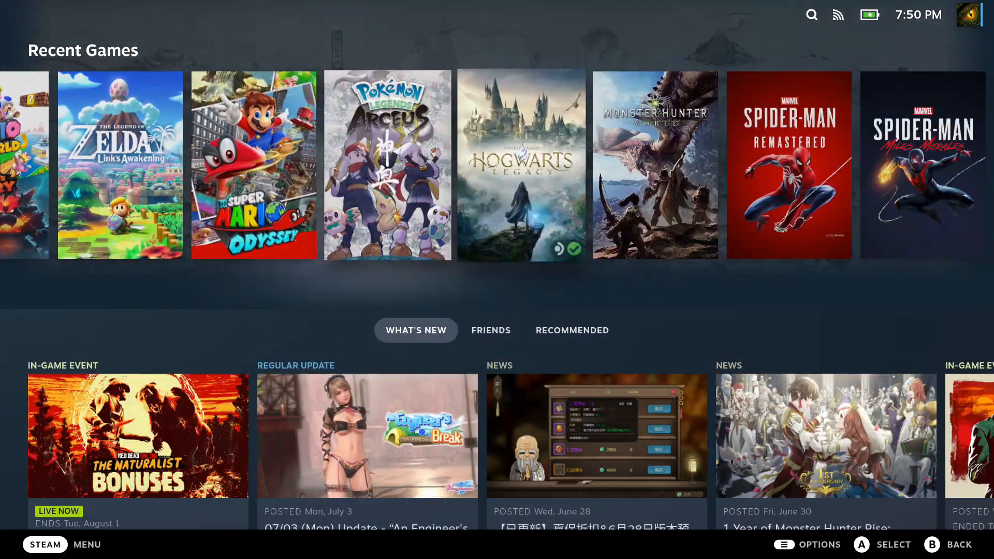
{"action": "scroll", "scroll_direction": "right", "scroll_amount": 3}
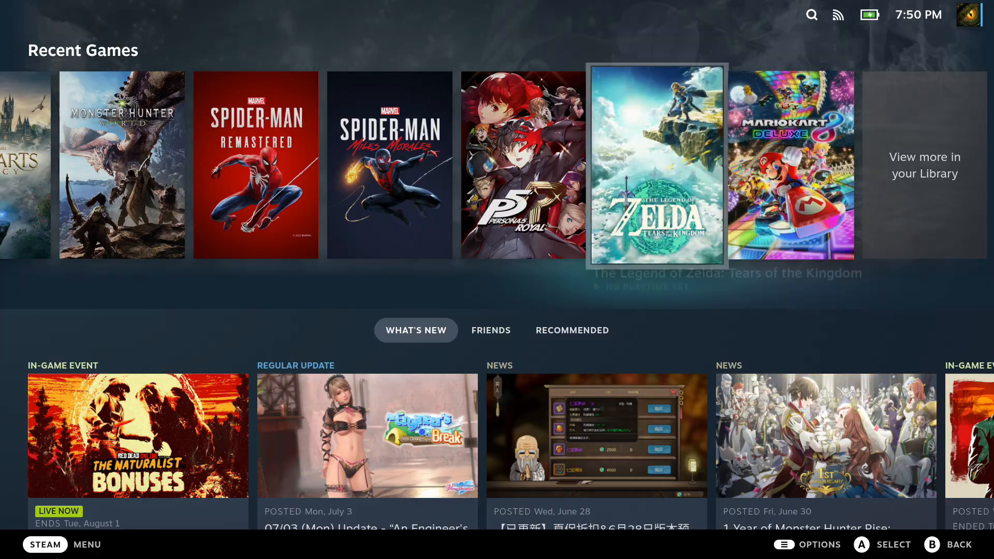
{"action": "left_click", "coordinate": [657, 165]}
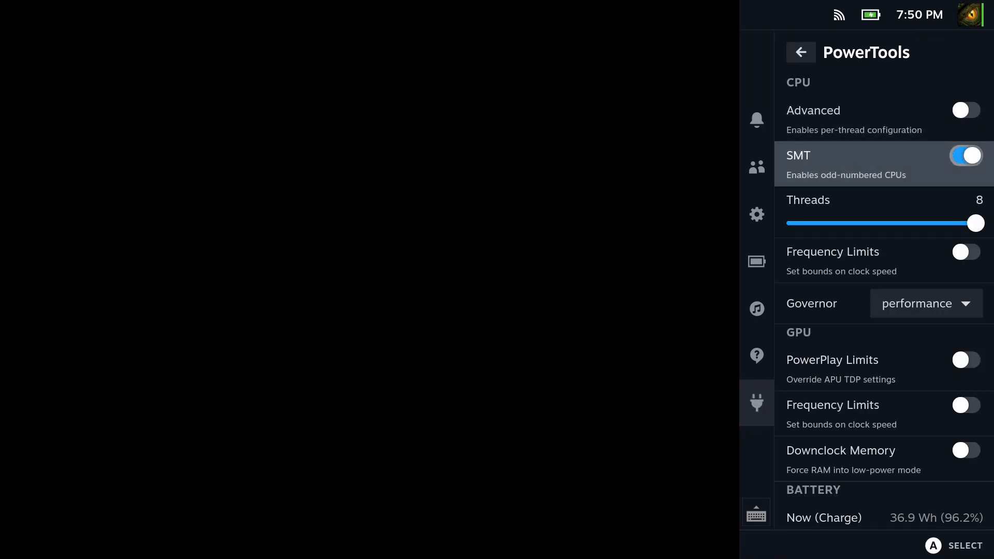
Turn off SMT, enable CPU frequency limits and raise the minimum CPU frequency
{"action": "left_click", "coordinate": [966, 155]}
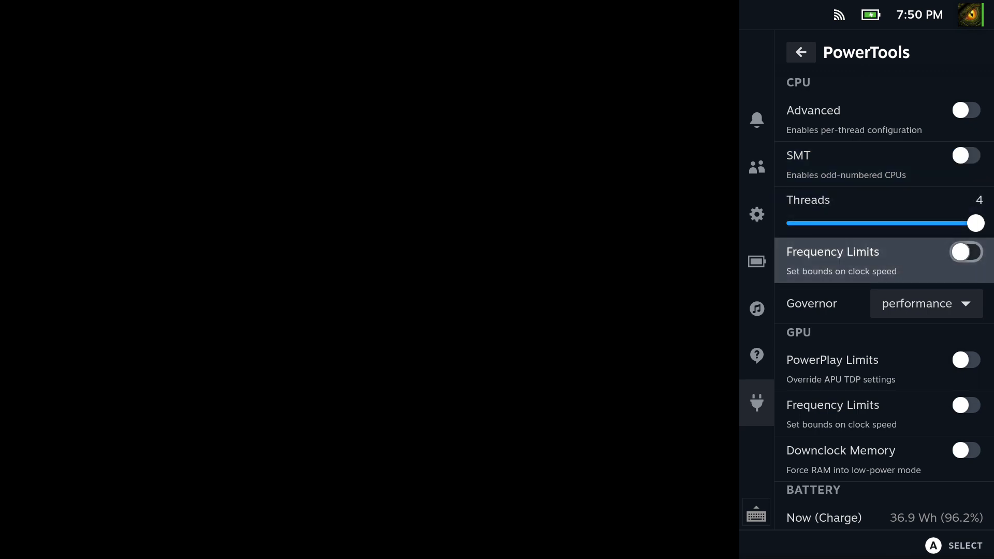
{"action": "left_click", "coordinate": [967, 251]}
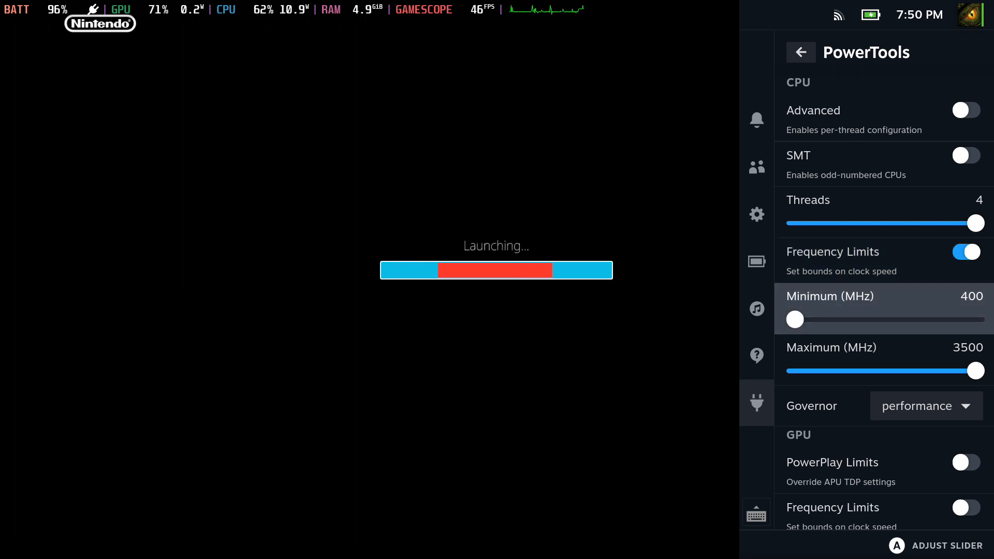
{"action": "left_click_drag", "start_coordinate": [796, 319], "coordinate": [859, 320]}
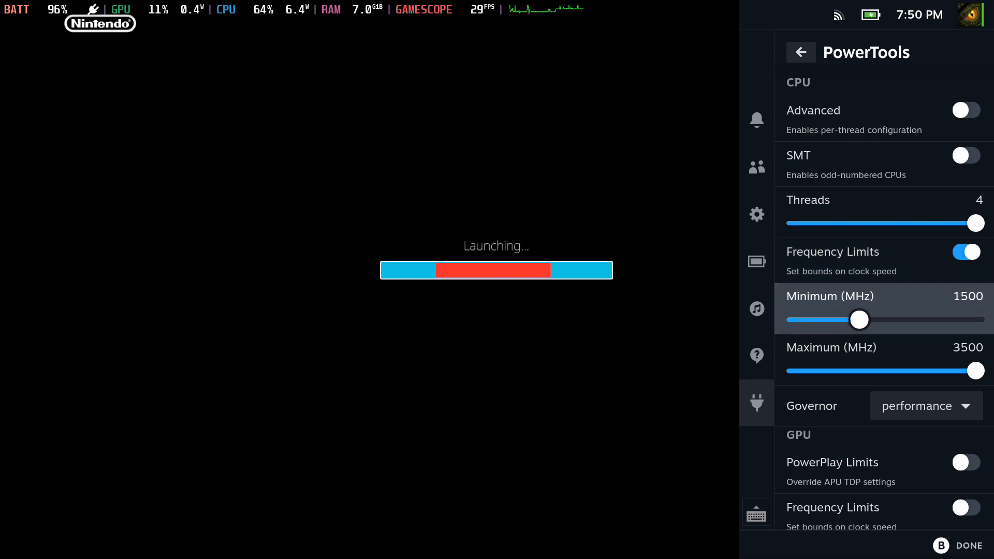
{"action": "left_click_drag", "start_coordinate": [859, 320], "coordinate": [923, 320]}
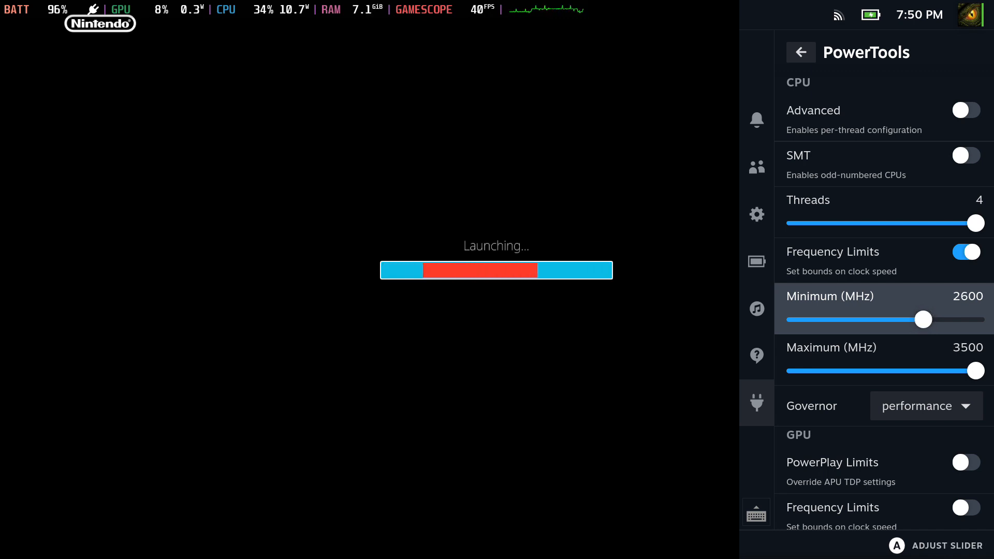
Enable GPU PowerPlay limits, adjust SlowPPT, and set minimum GPU frequency to 1000 MHz
{"action": "left_click", "coordinate": [966, 462]}
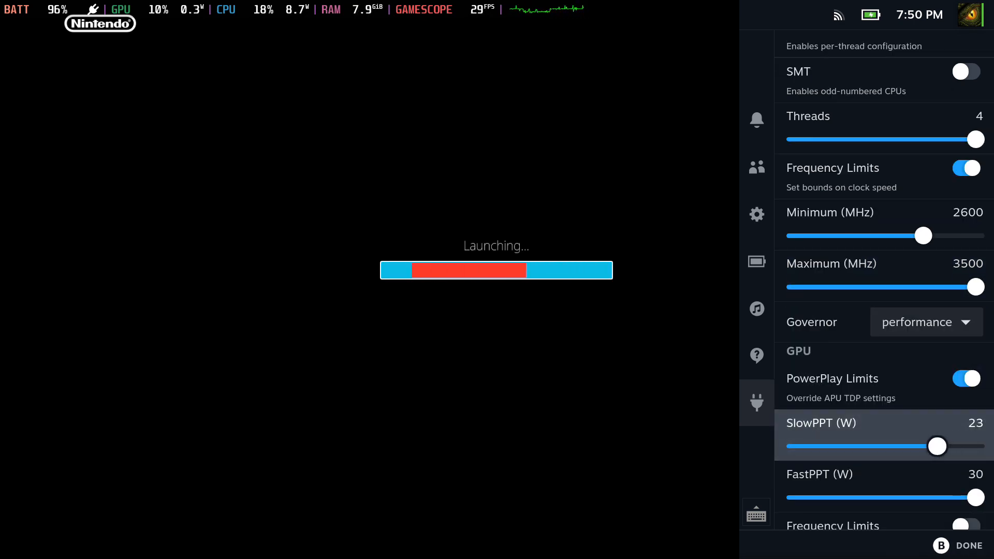
{"action": "left_click_drag", "start_coordinate": [938, 446], "coordinate": [873, 447]}
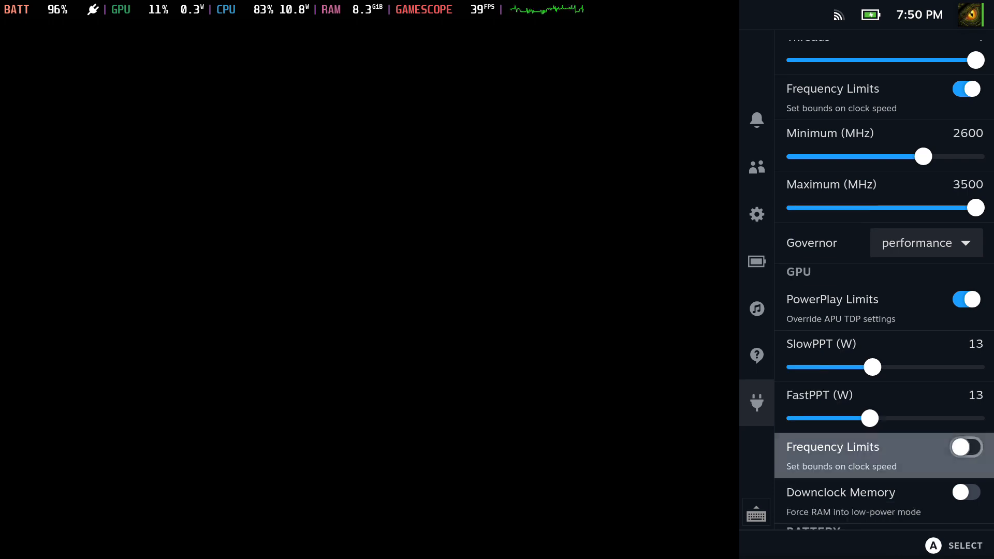
{"action": "left_click", "coordinate": [966, 461]}
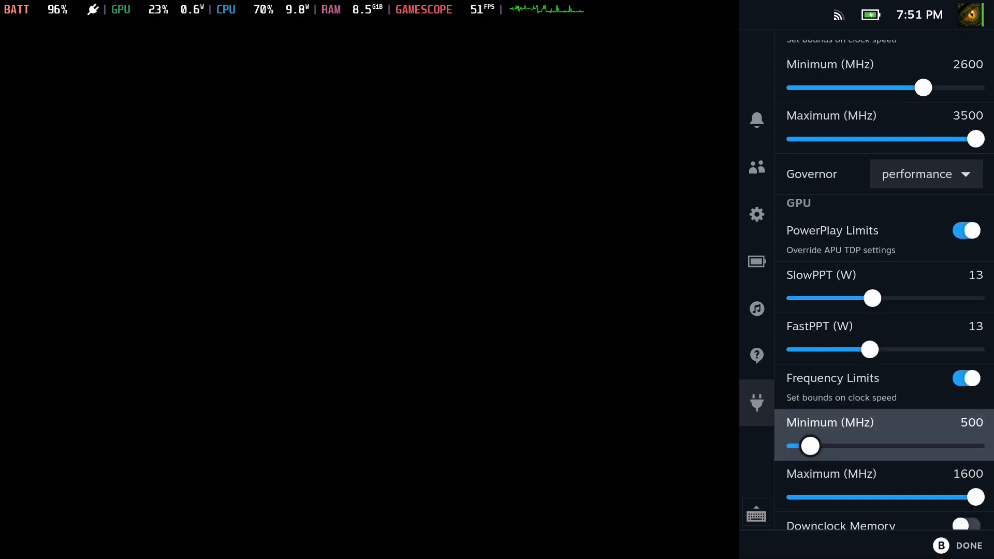
{"action": "left_click_drag", "start_coordinate": [809, 446], "coordinate": [885, 446]}
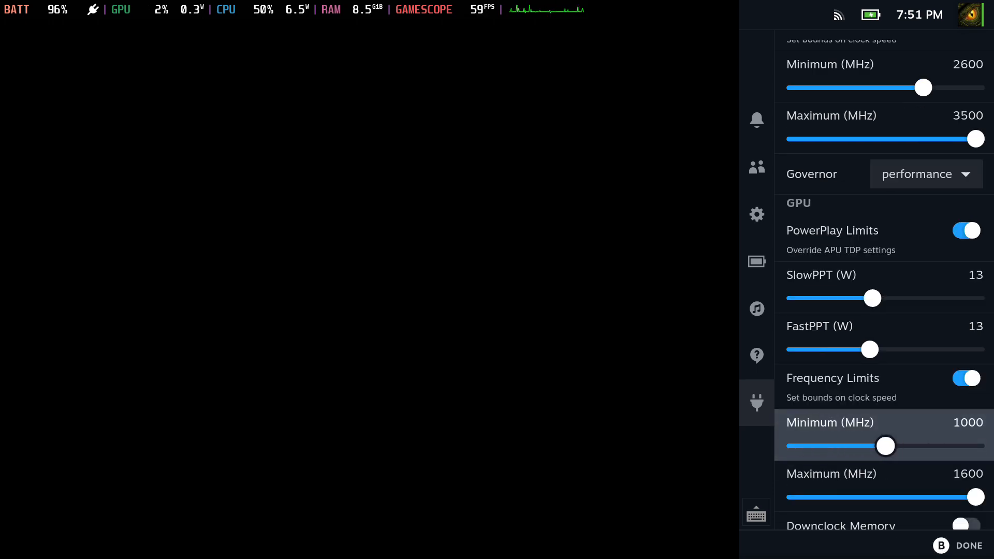
Toggle the PowerTools Persistent Profile off and back on
{"action": "scroll", "scroll_direction": "down", "scroll_amount": 3}
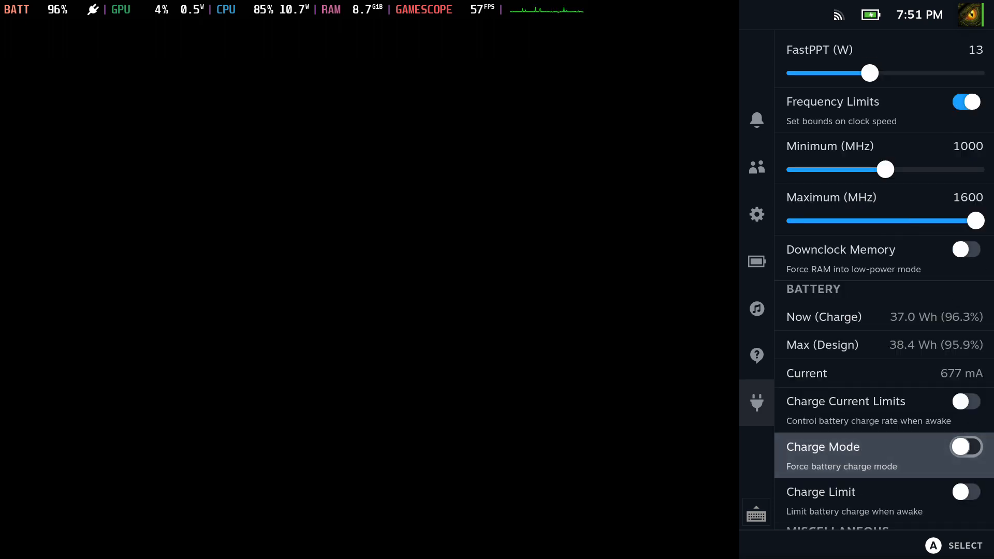
{"action": "scroll", "scroll_direction": "down", "scroll_amount": 3}
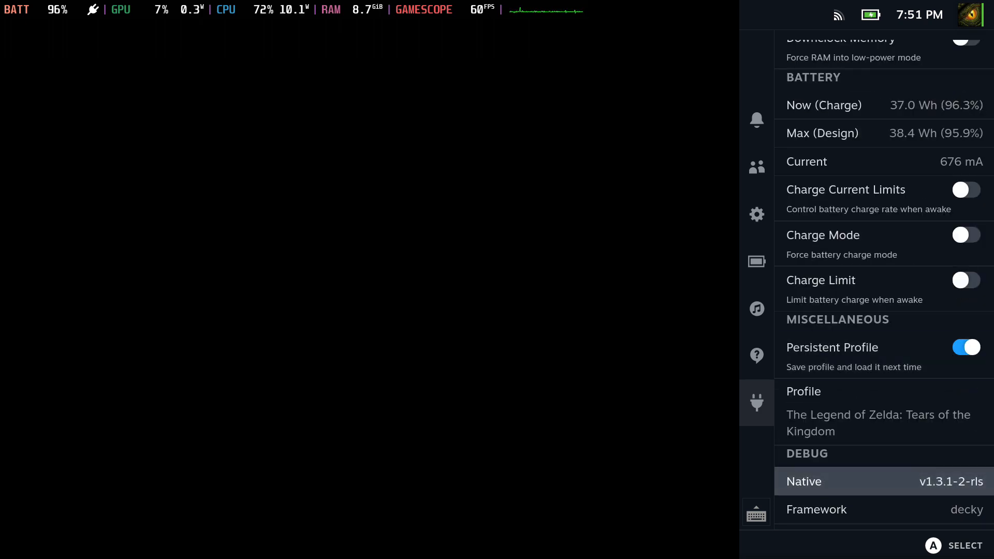
{"action": "left_click", "coordinate": [966, 347]}
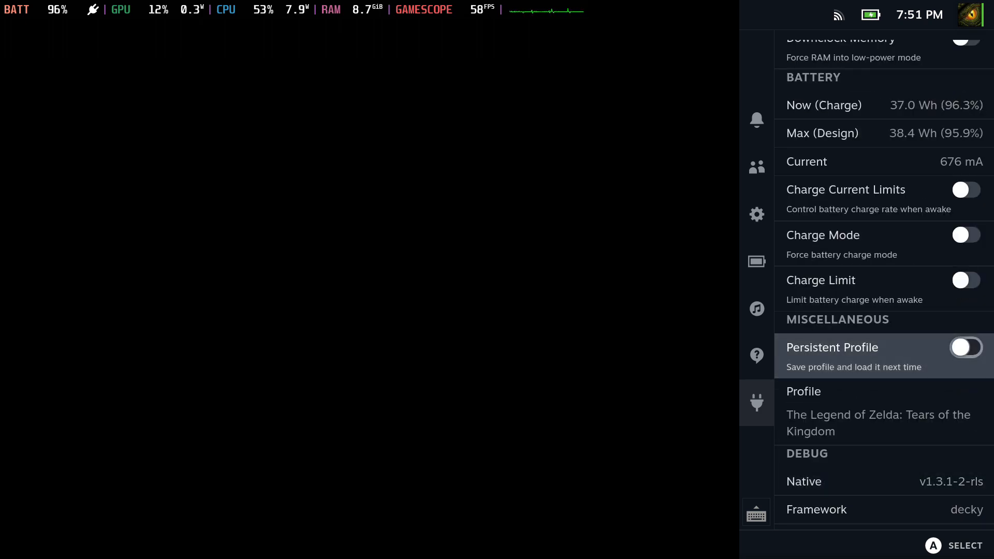
{"action": "left_click", "coordinate": [967, 347]}
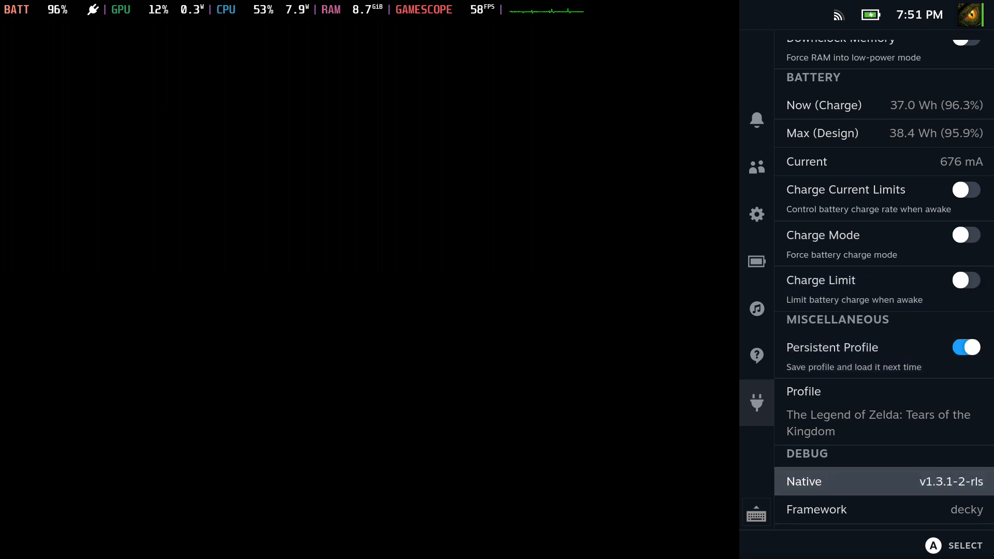
{"action": "scroll", "scroll_direction": "down", "scroll_amount": 3}
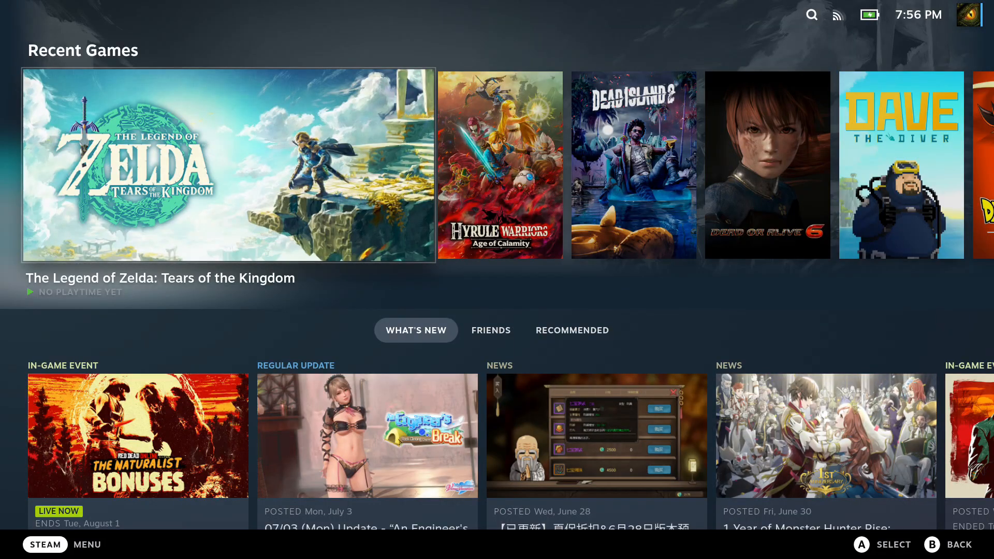
Search the Decky store for 'freega', install Free Games, and scroll its free Epic titles
{"action": "left_click", "coordinate": [757, 422]}
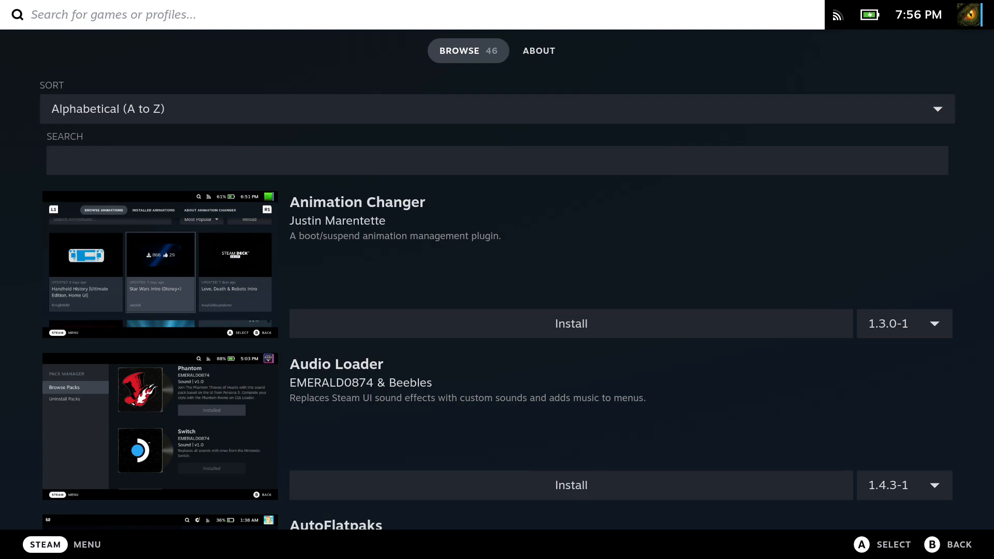
{"action": "left_click", "coordinate": [500, 160]}
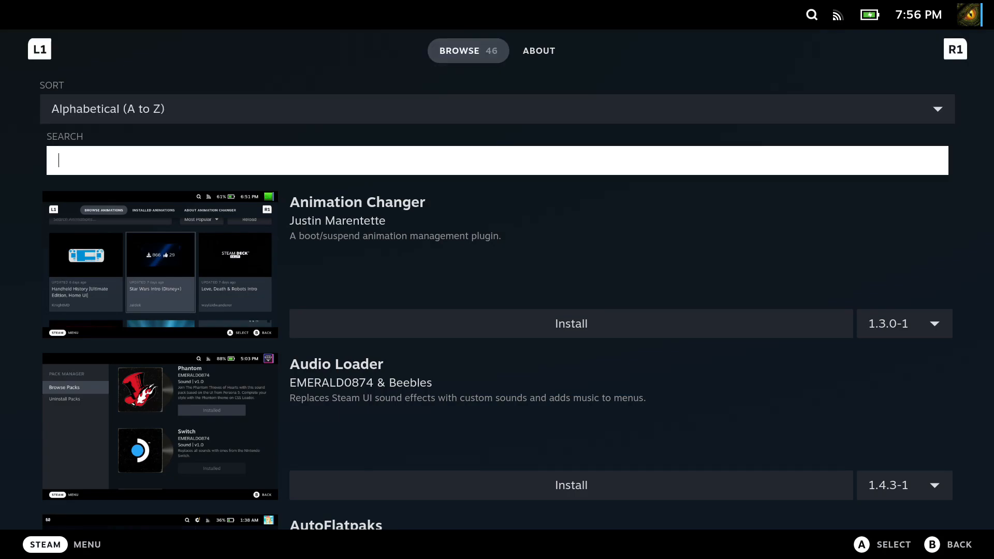
{"action": "type", "text": "freega"}
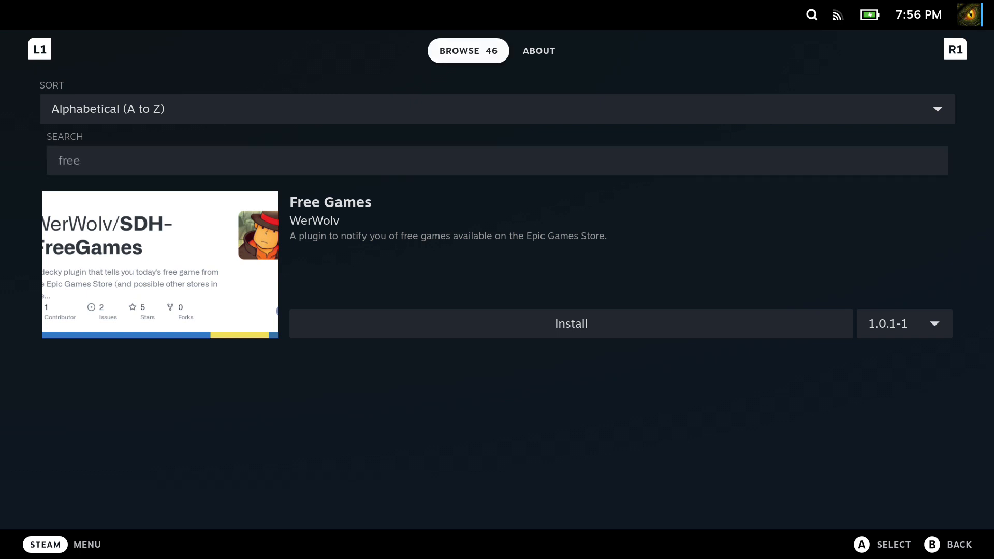
{"action": "left_click", "coordinate": [571, 324]}
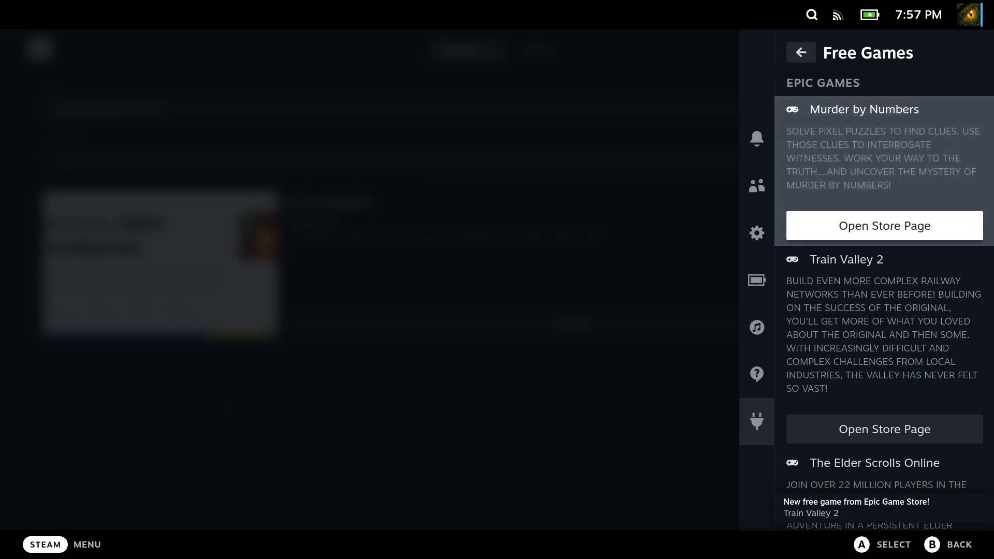
{"action": "scroll", "scroll_direction": "down", "scroll_amount": 3}
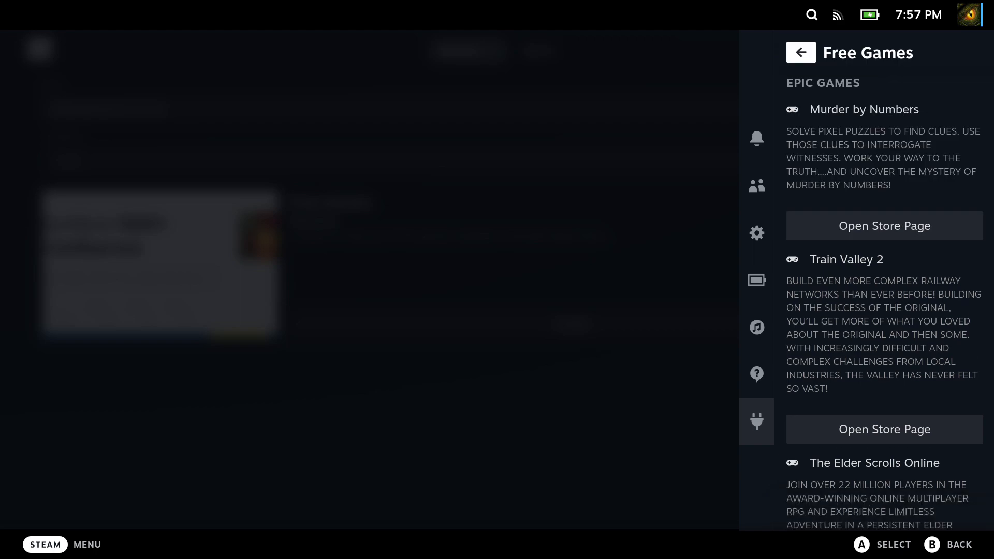
{"action": "scroll", "scroll_direction": "down", "scroll_amount": 3}
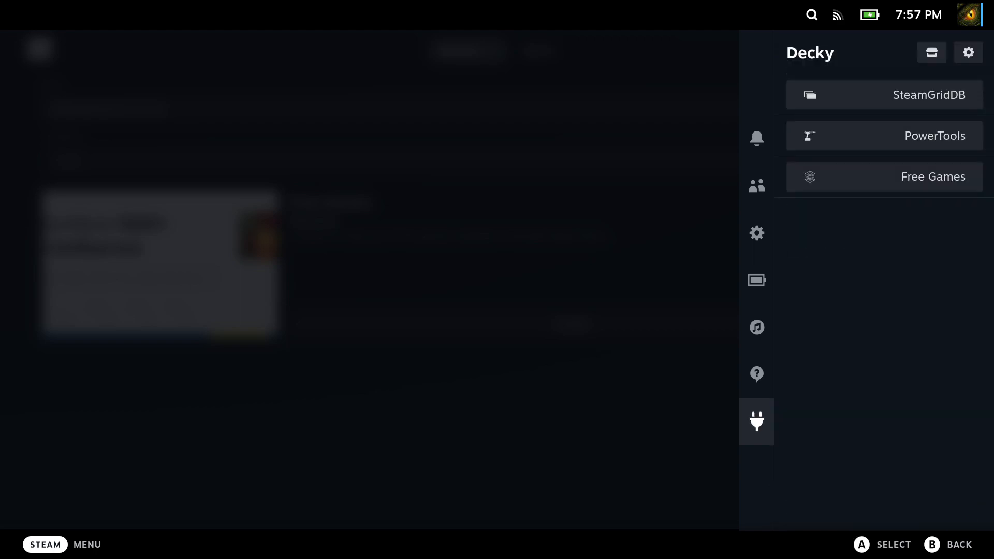
Search the Decky store for 'animatin' and install Animation Changer
{"action": "left_click", "coordinate": [933, 177]}
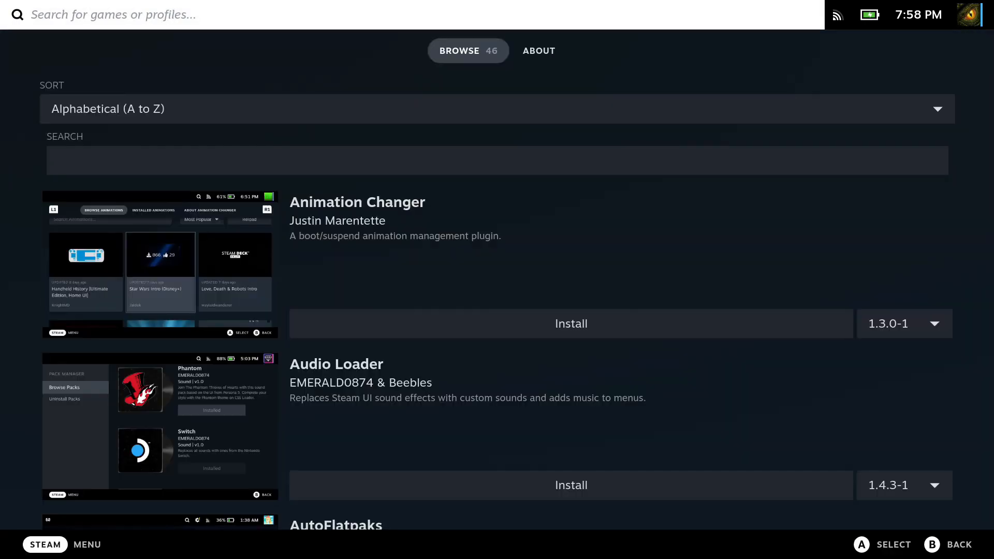
{"action": "left_click", "coordinate": [469, 168]}
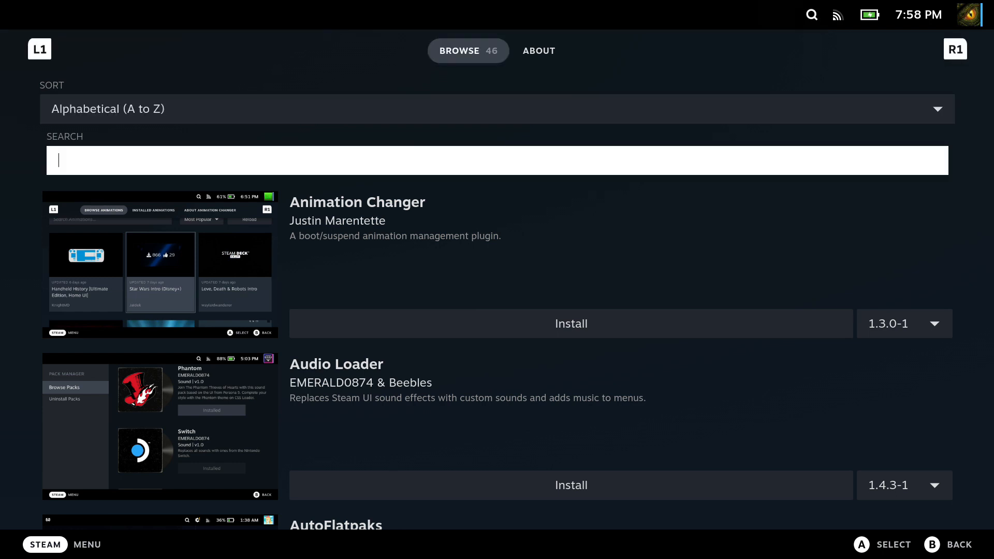
{"action": "left_click", "coordinate": [497, 155]}
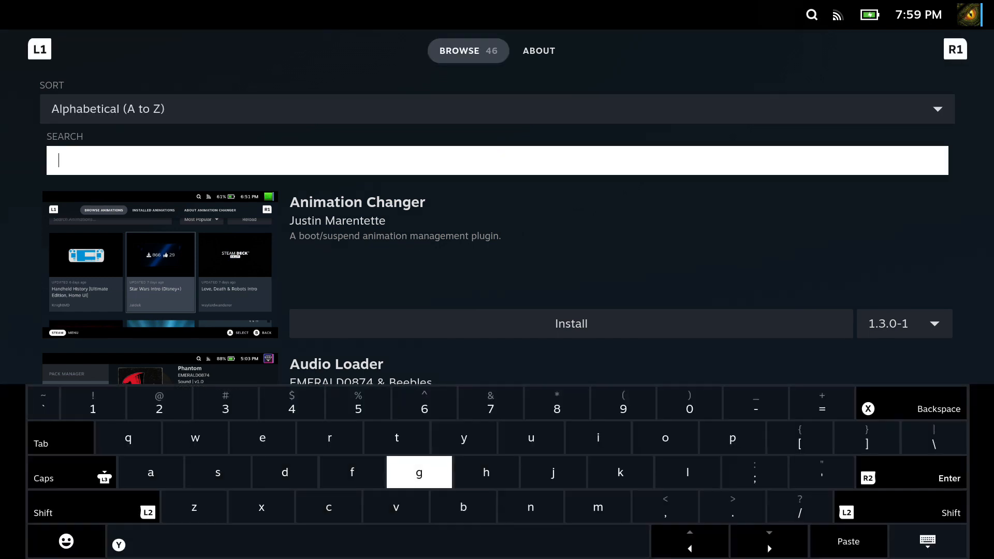
{"action": "type", "text": "animatin"}
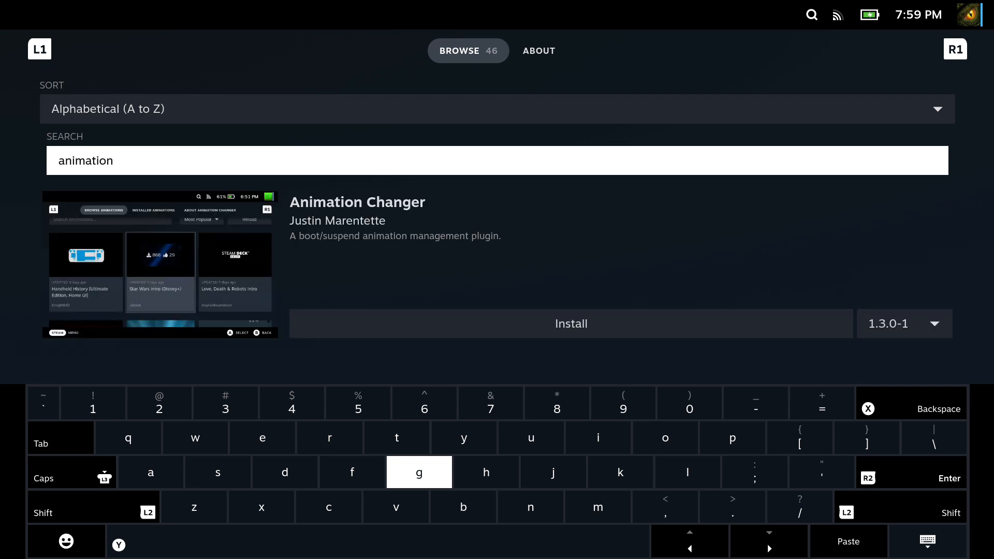
{"action": "left_click", "coordinate": [571, 323]}
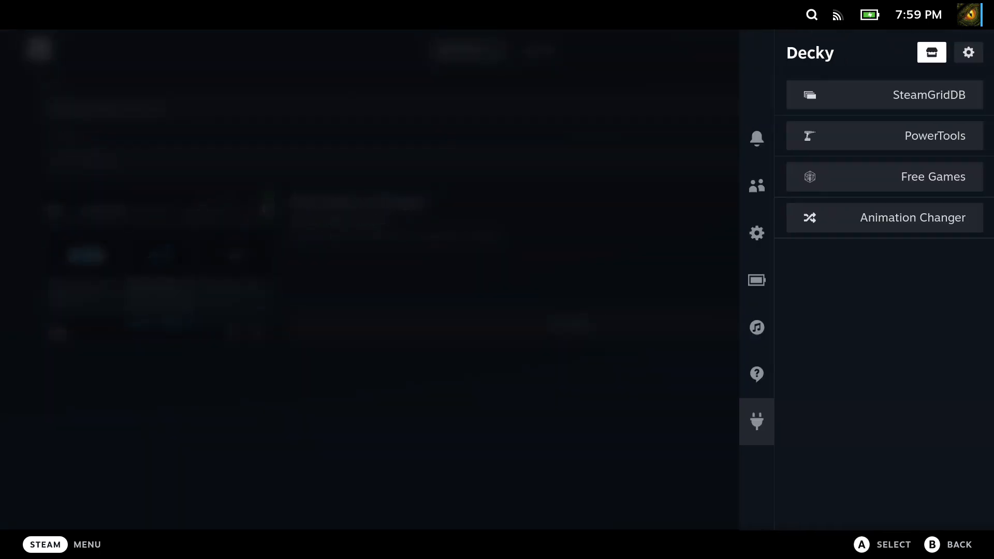
Open Animation Changer from the Decky list and browse downloadable animations
{"action": "left_click", "coordinate": [968, 52]}
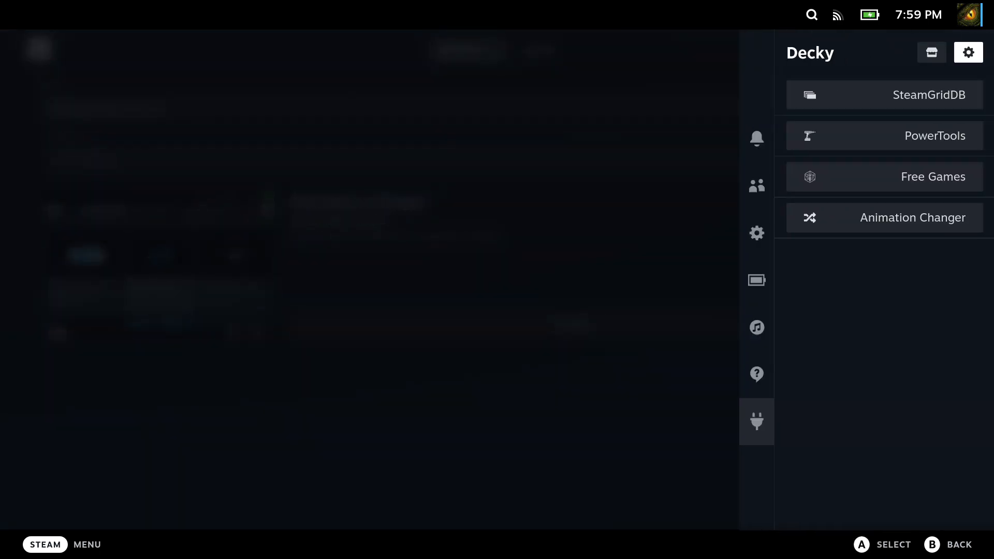
{"action": "left_click", "coordinate": [886, 217]}
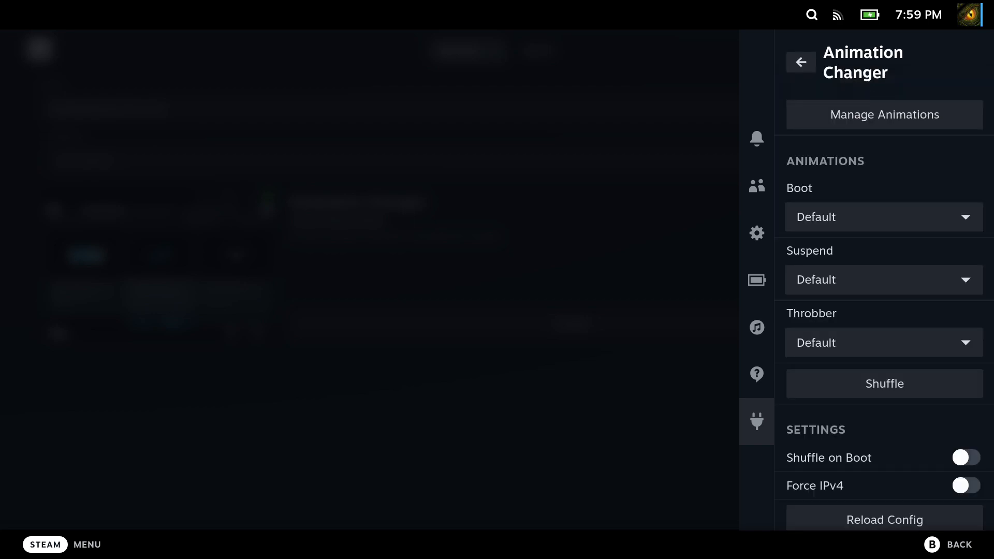
{"action": "left_click", "coordinate": [884, 217]}
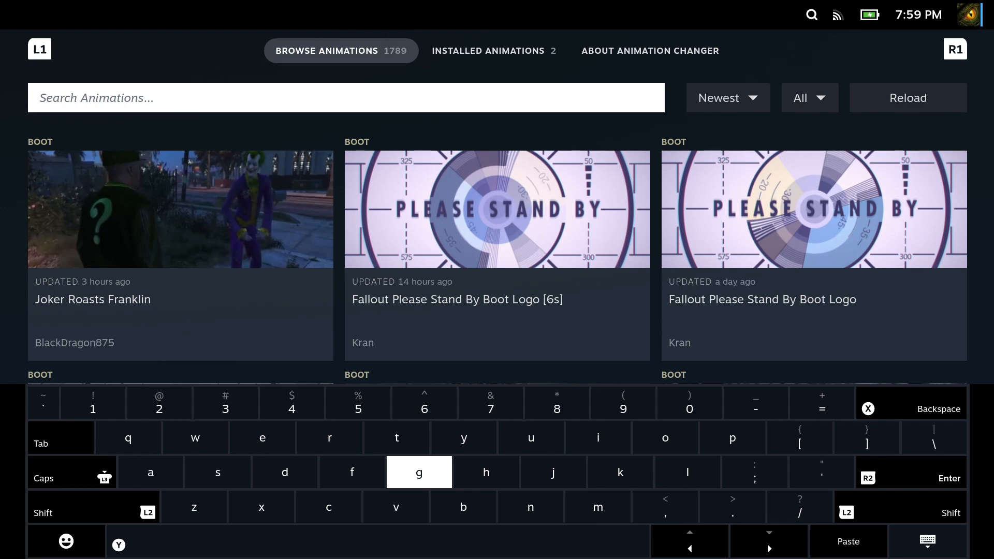
Search 'matrix' and download the refined Matrix boot and System Pause suspend videos
{"action": "type", "text": "matr"}
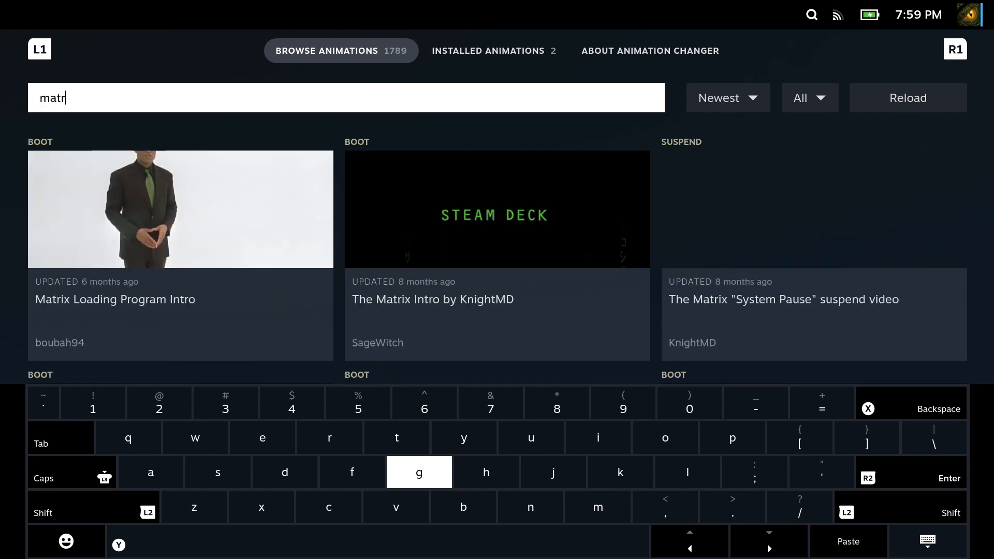
{"action": "type", "text": "ix"}
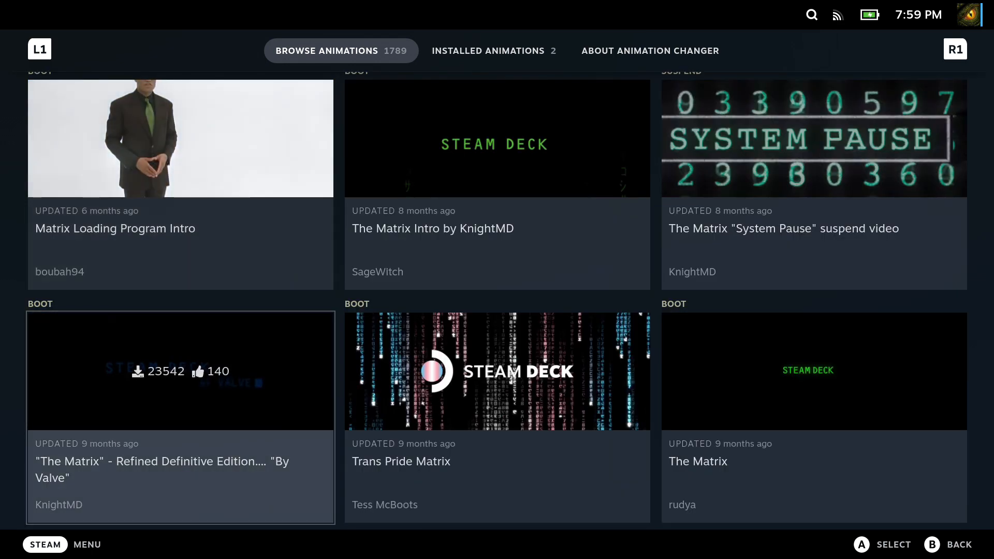
{"action": "left_click", "coordinate": [180, 371]}
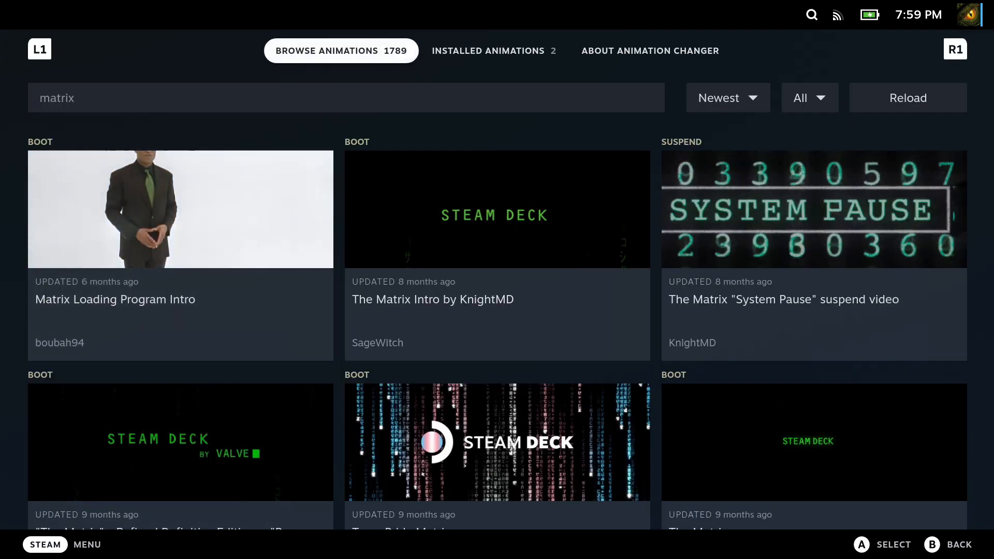
{"action": "left_click", "coordinate": [494, 51]}
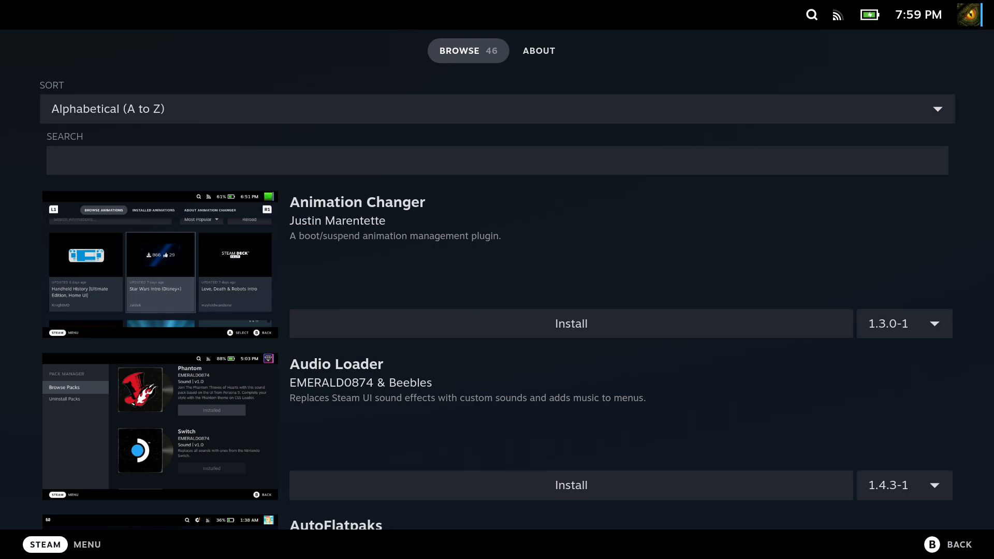
{"action": "left_click", "coordinate": [44, 544]}
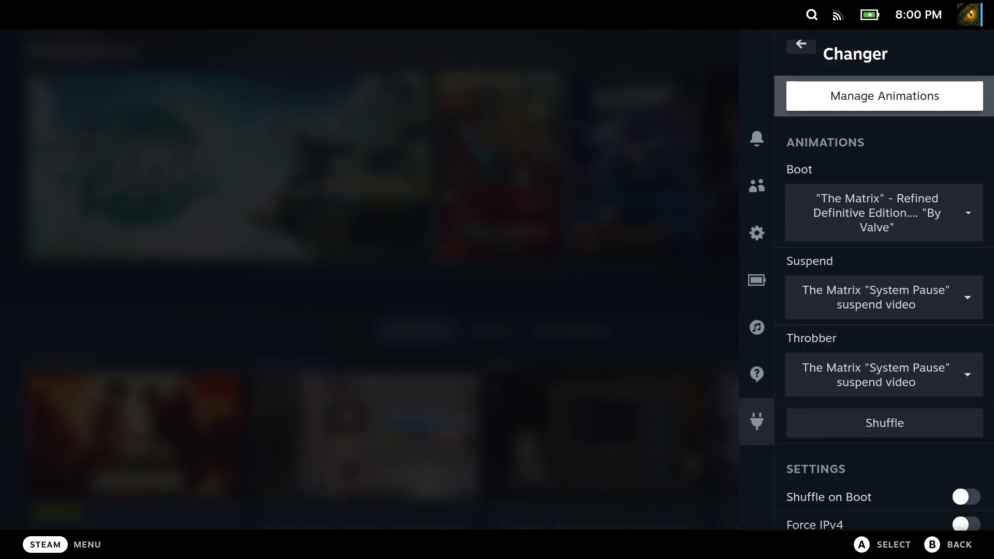
Assign the Matrix animations to Boot, Suspend and Throbber in Animation Changer
{"action": "left_click", "coordinate": [884, 95]}
{"action": "type", "text": "vibrant"}
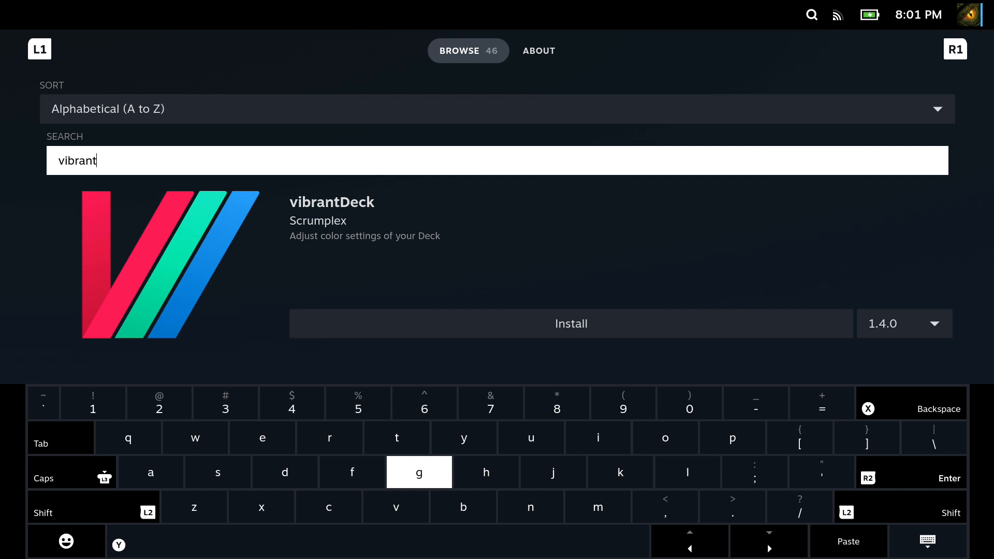
Install vibrantDeck 1.4.0 from the Decky store and confirm the install
{"action": "left_click", "coordinate": [571, 324]}
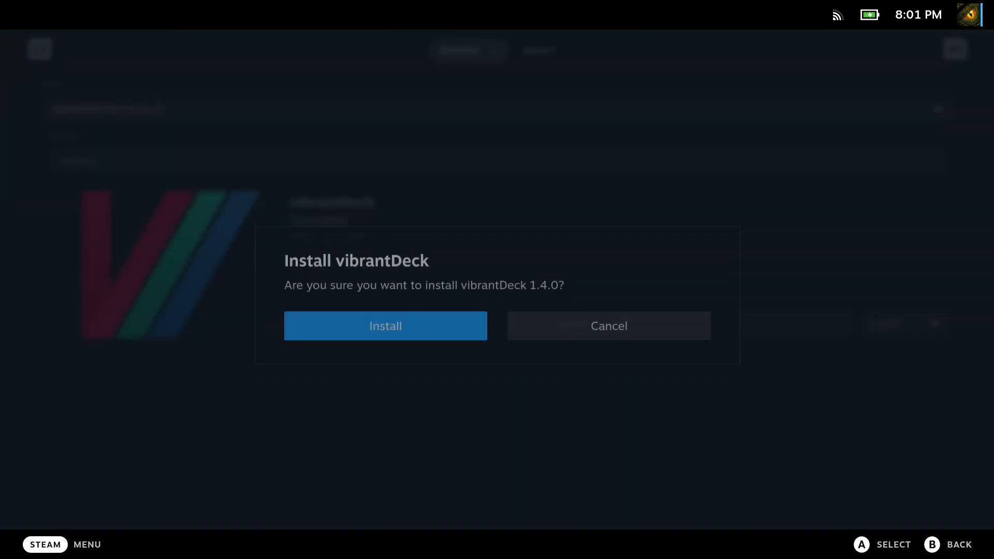
{"action": "left_click", "coordinate": [386, 326]}
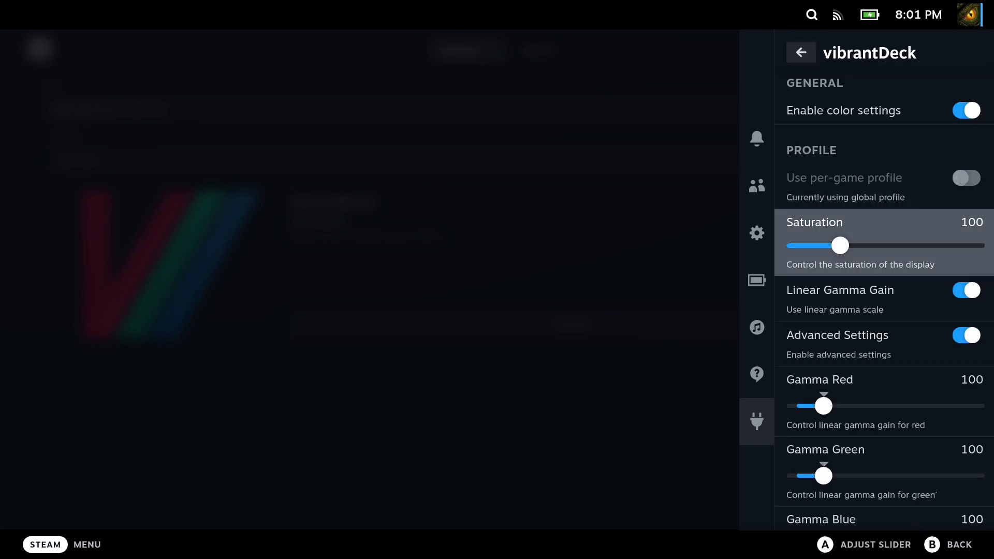
Raise vibrantDeck Saturation from 100 to 130 and scroll to the gamma sliders
{"action": "left_click_drag", "start_coordinate": [840, 245], "coordinate": [844, 245]}
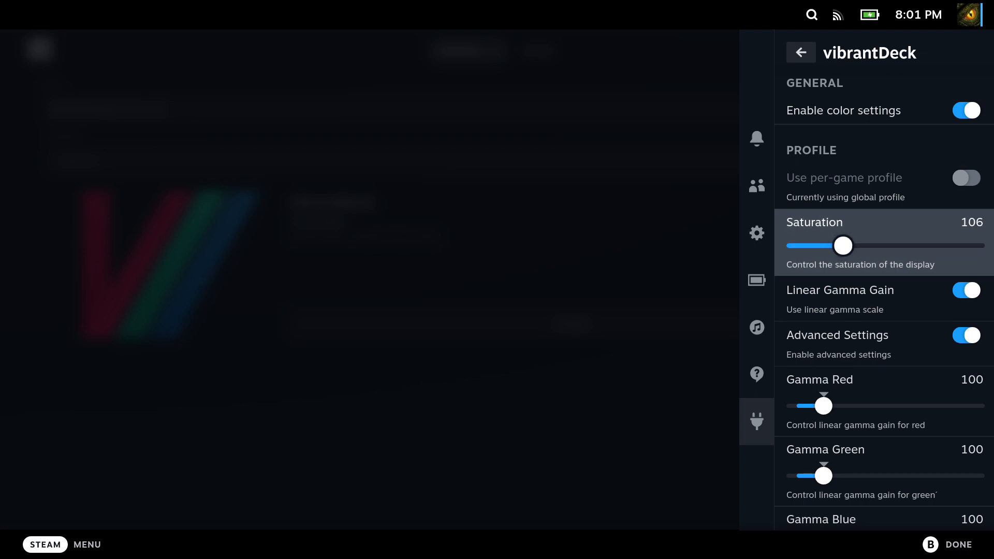
{"action": "left_click_drag", "start_coordinate": [843, 246], "coordinate": [851, 246]}
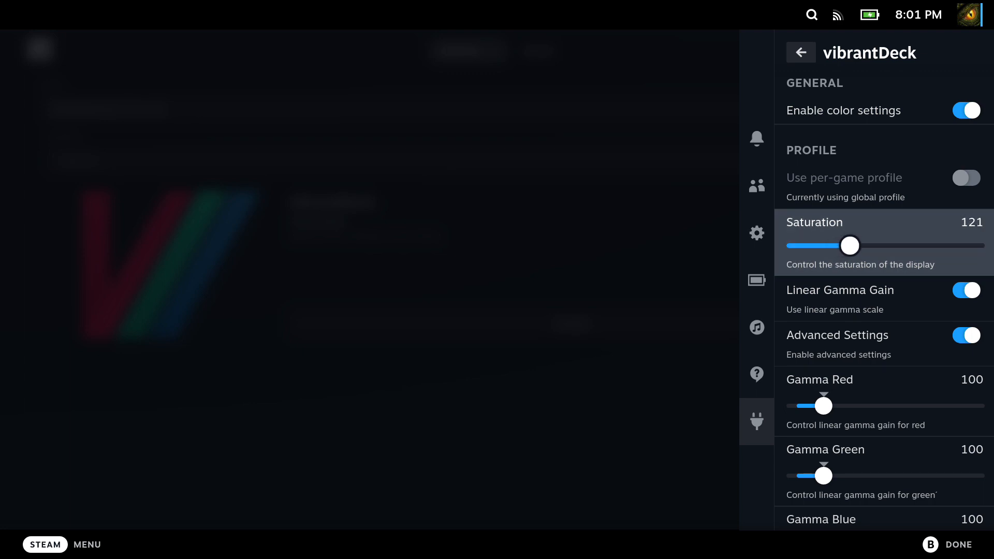
{"action": "left_click_drag", "start_coordinate": [850, 245], "coordinate": [872, 245]}
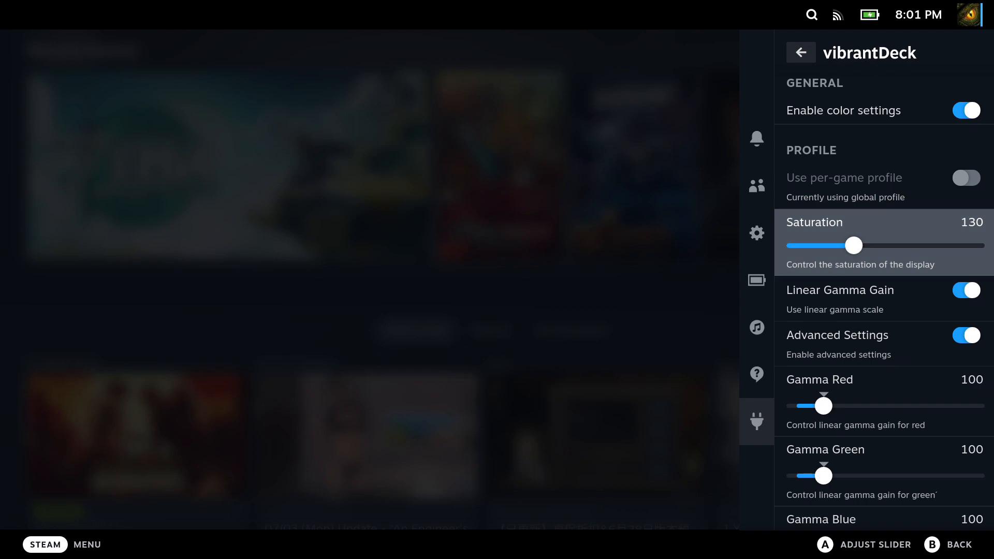
{"action": "scroll", "scroll_direction": "down", "scroll_amount": 3}
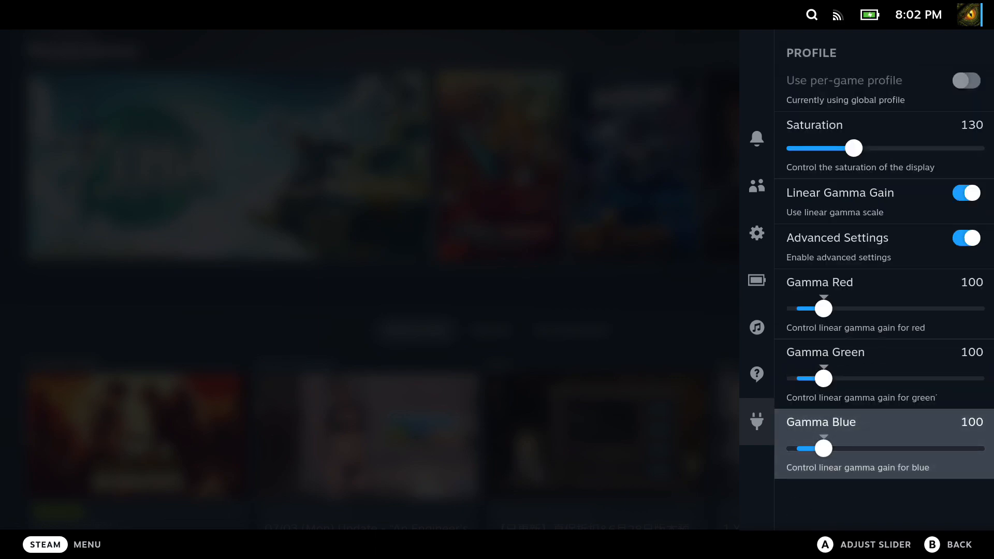